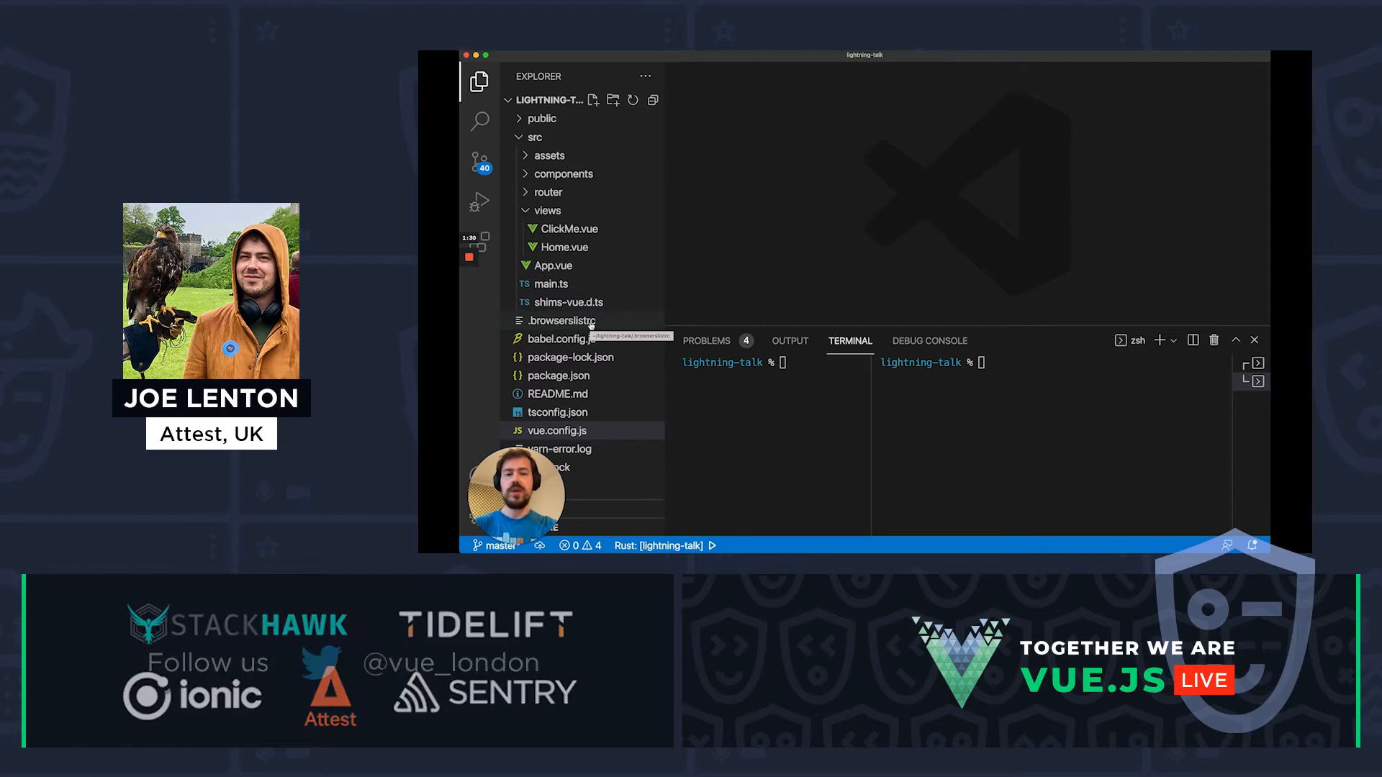
# Export a configureWebpack block in vue.config.js with experiments.asyncWebAssembly enabled
pyautogui.click(555, 430)
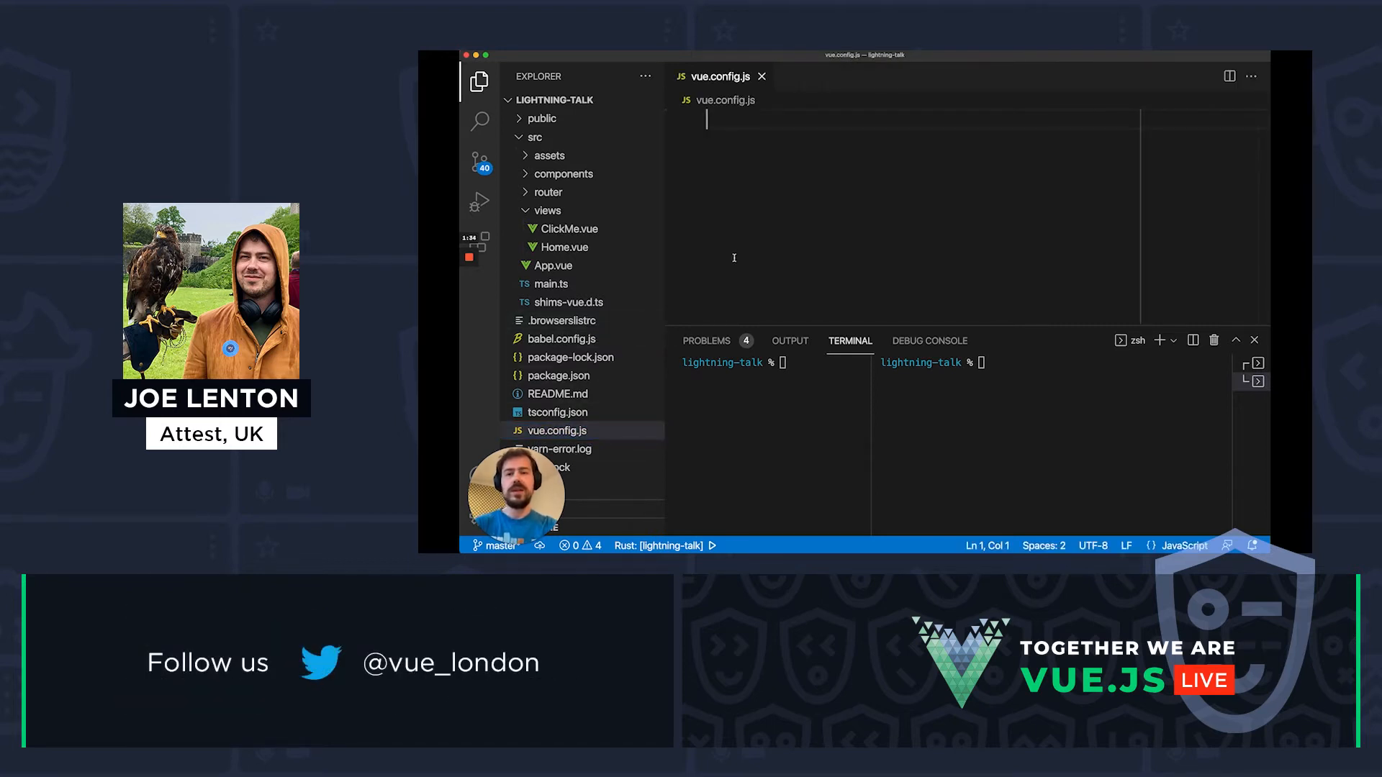
pyautogui.write('module.ex')
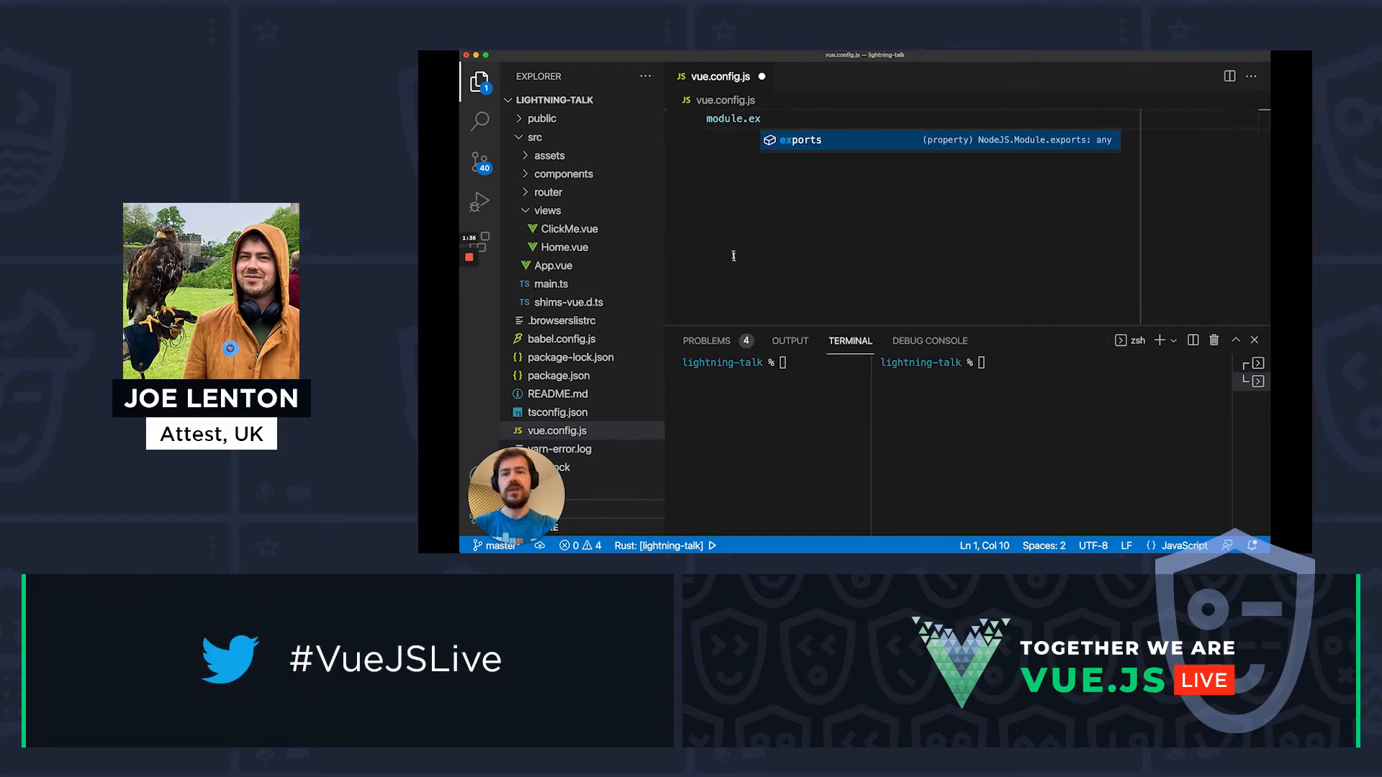
pyautogui.write('ports = {')
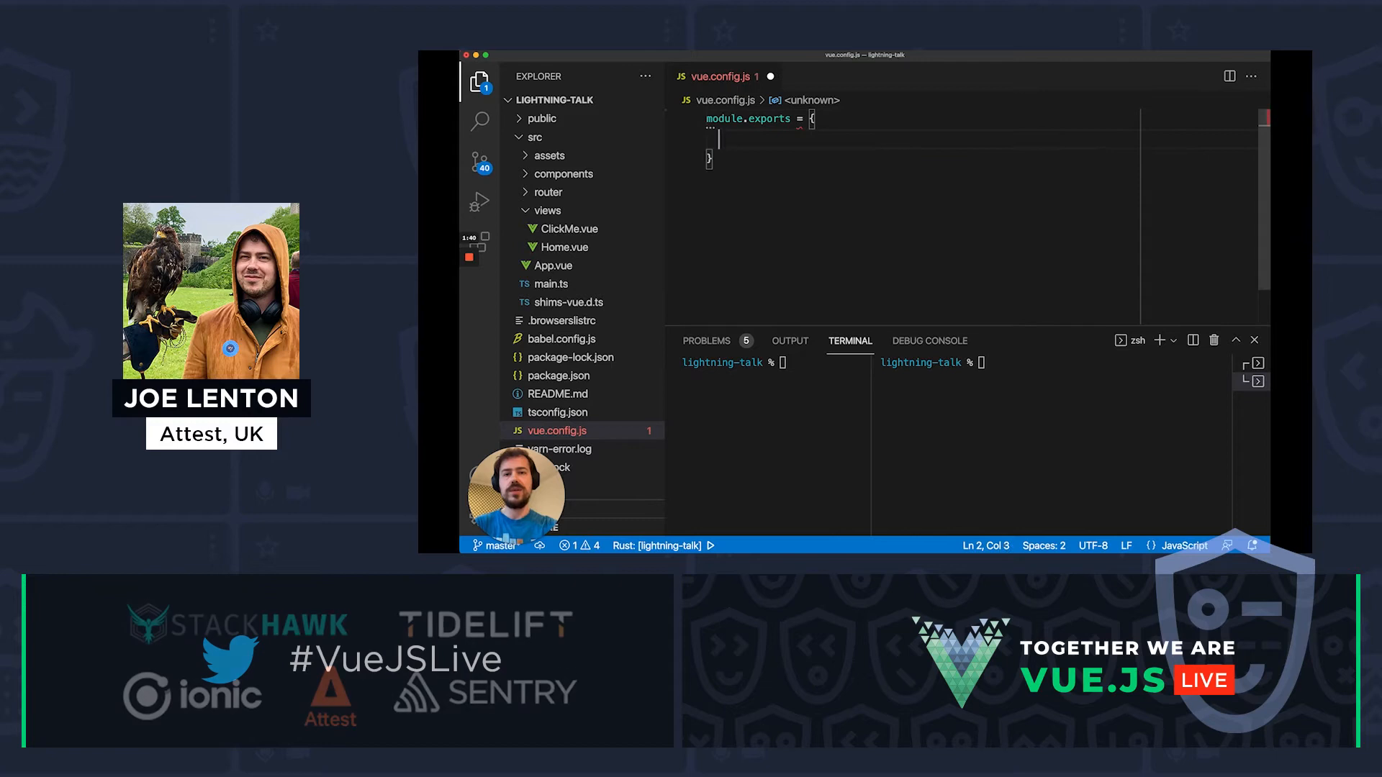
pyautogui.write('configureWebpack: {')
pyautogui.write('asyncWeb')
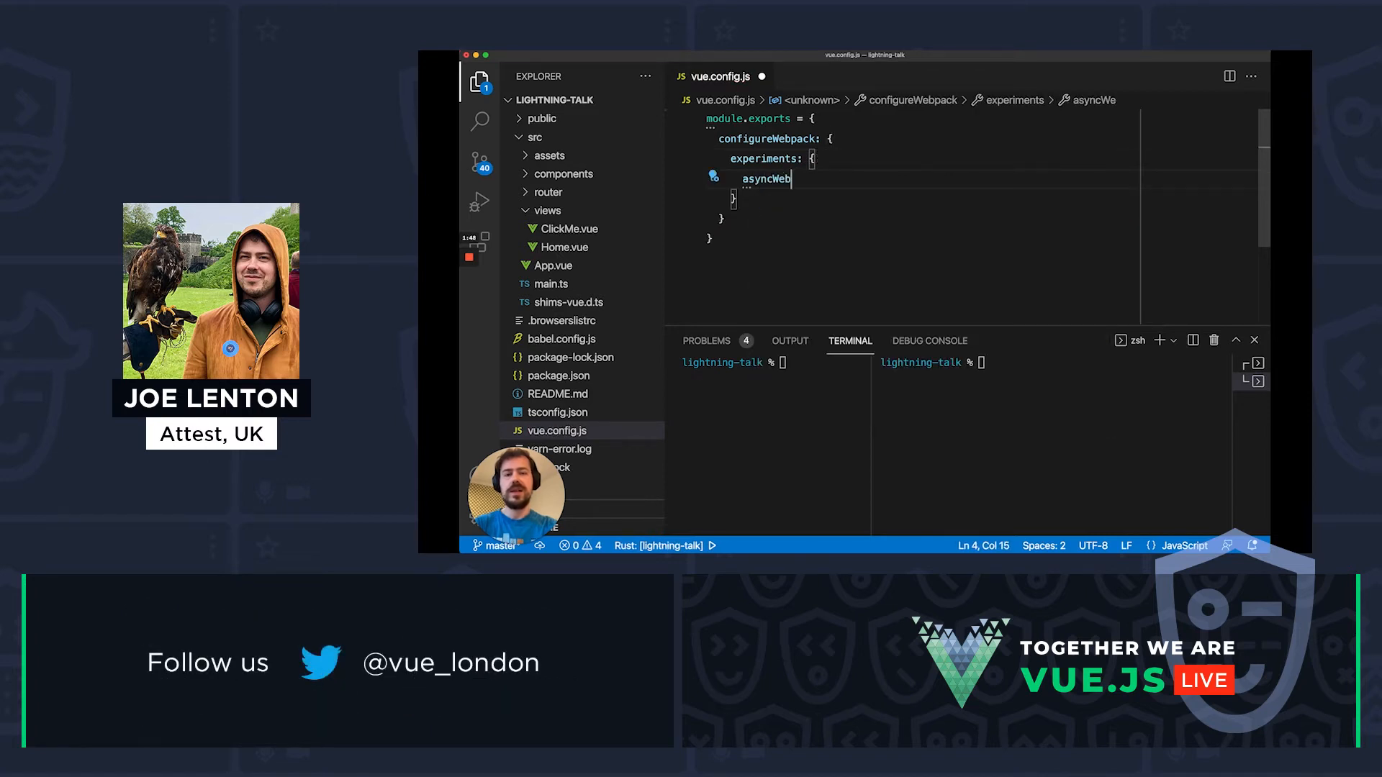
pyautogui.write('Assem')
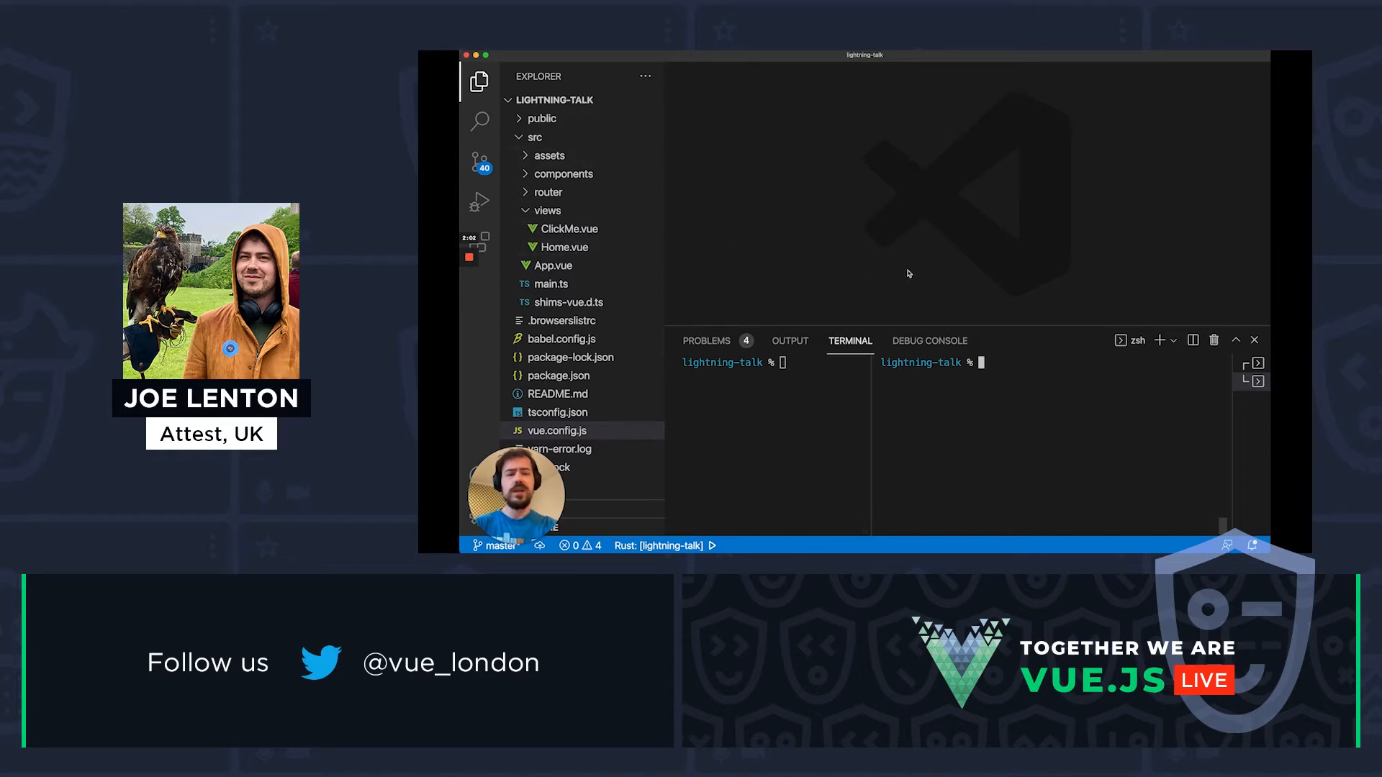
# Run wasm-pack new my-rust-example in the terminal to scaffold the Rust project
pyautogui.write('wasm-pack new')
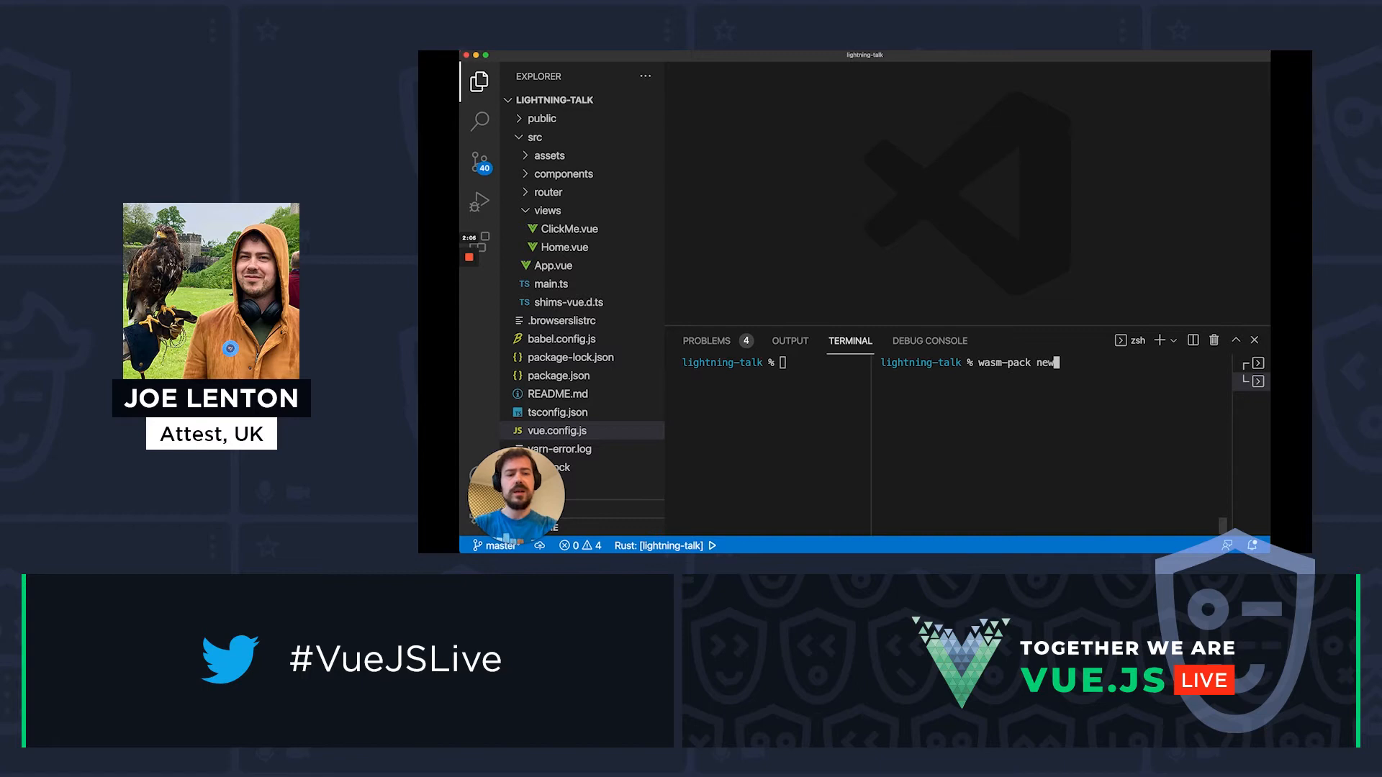
pyautogui.write('my-rust-exam')
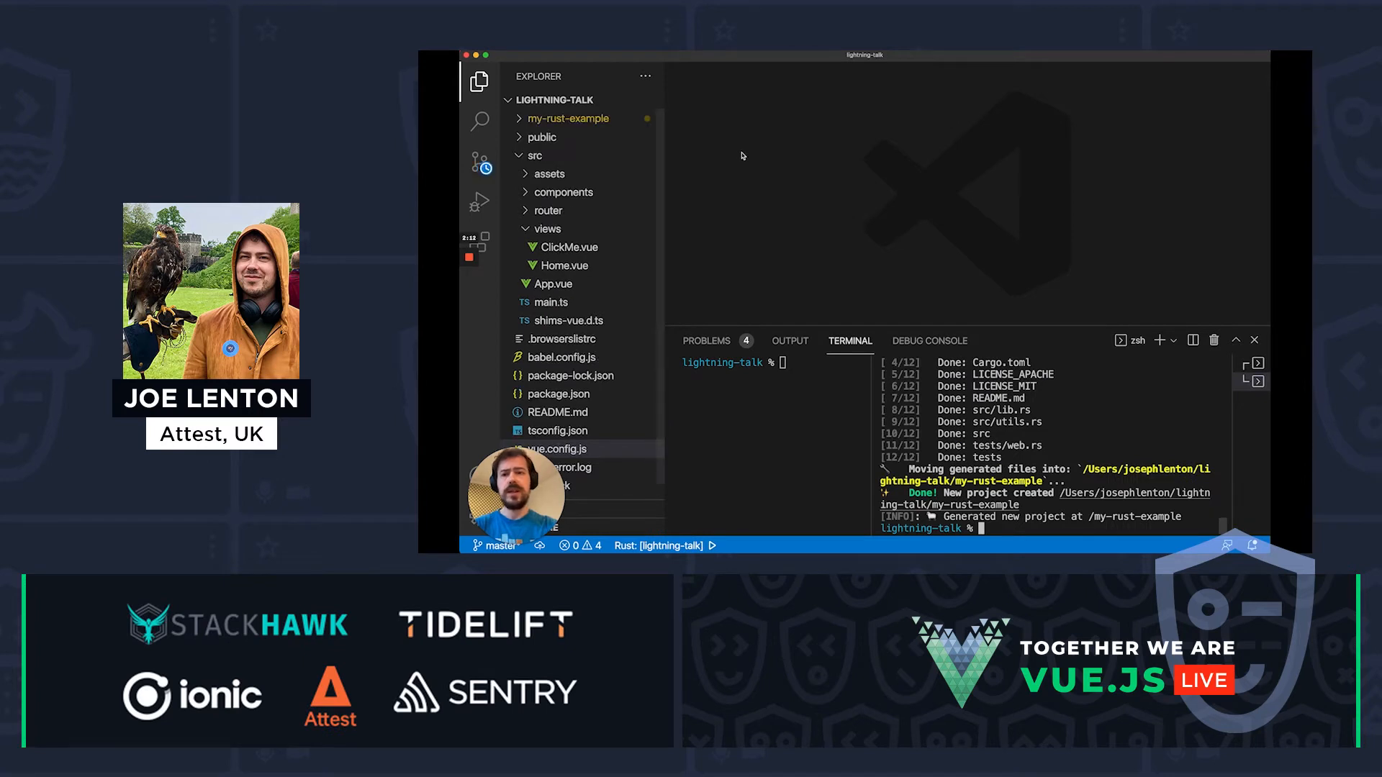
# Inspect the new project's Cargo.toml and its wasm-bindgen dependency
pyautogui.click(567, 118)
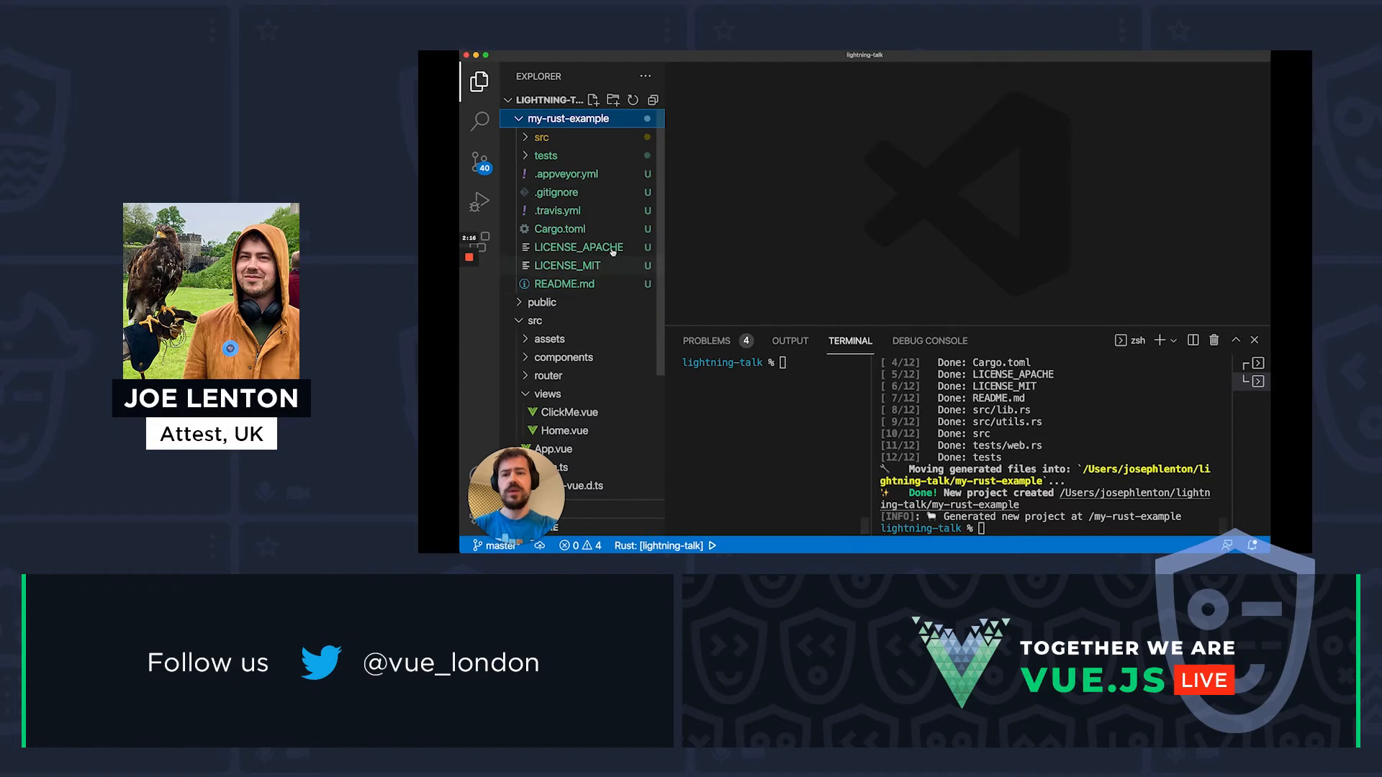
pyautogui.click(559, 229)
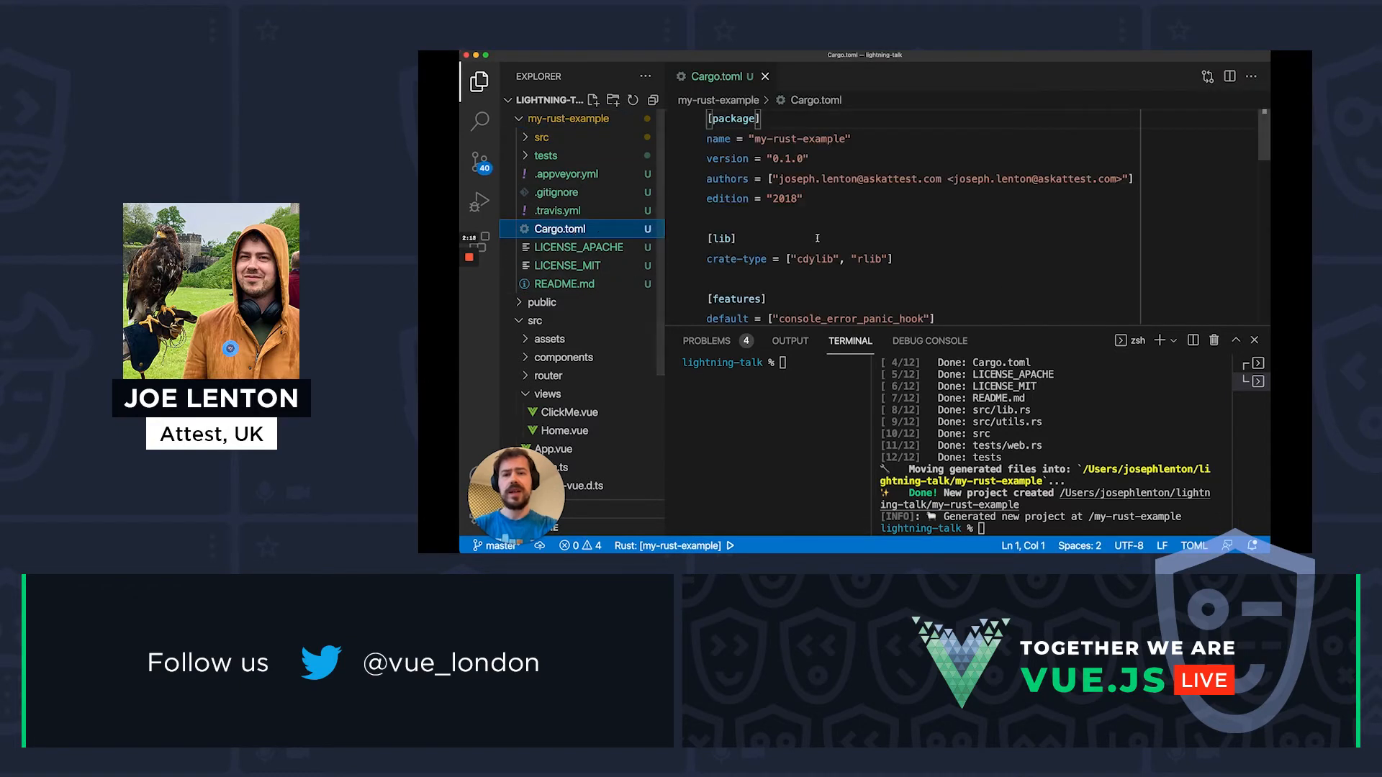
pyautogui.scroll(-3)
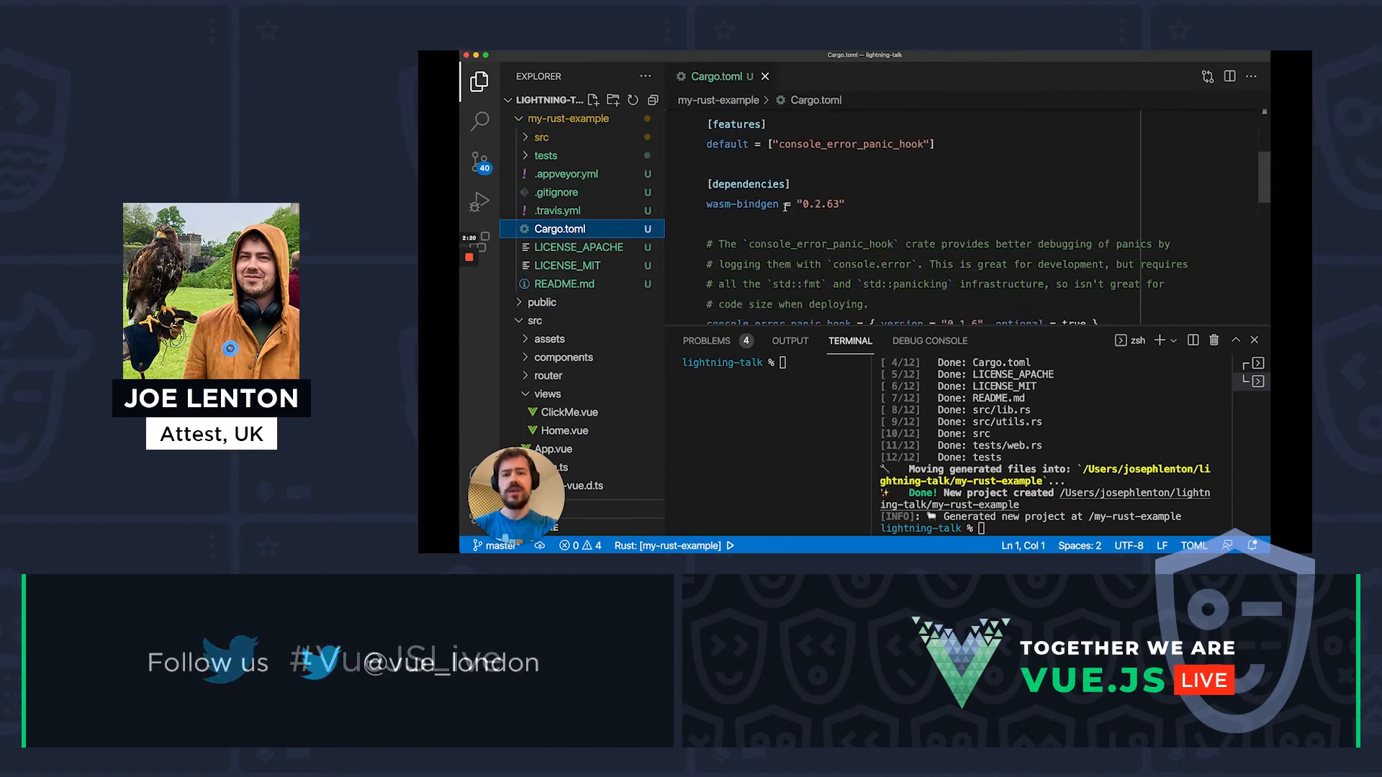
pyautogui.doubleClick(741, 204)
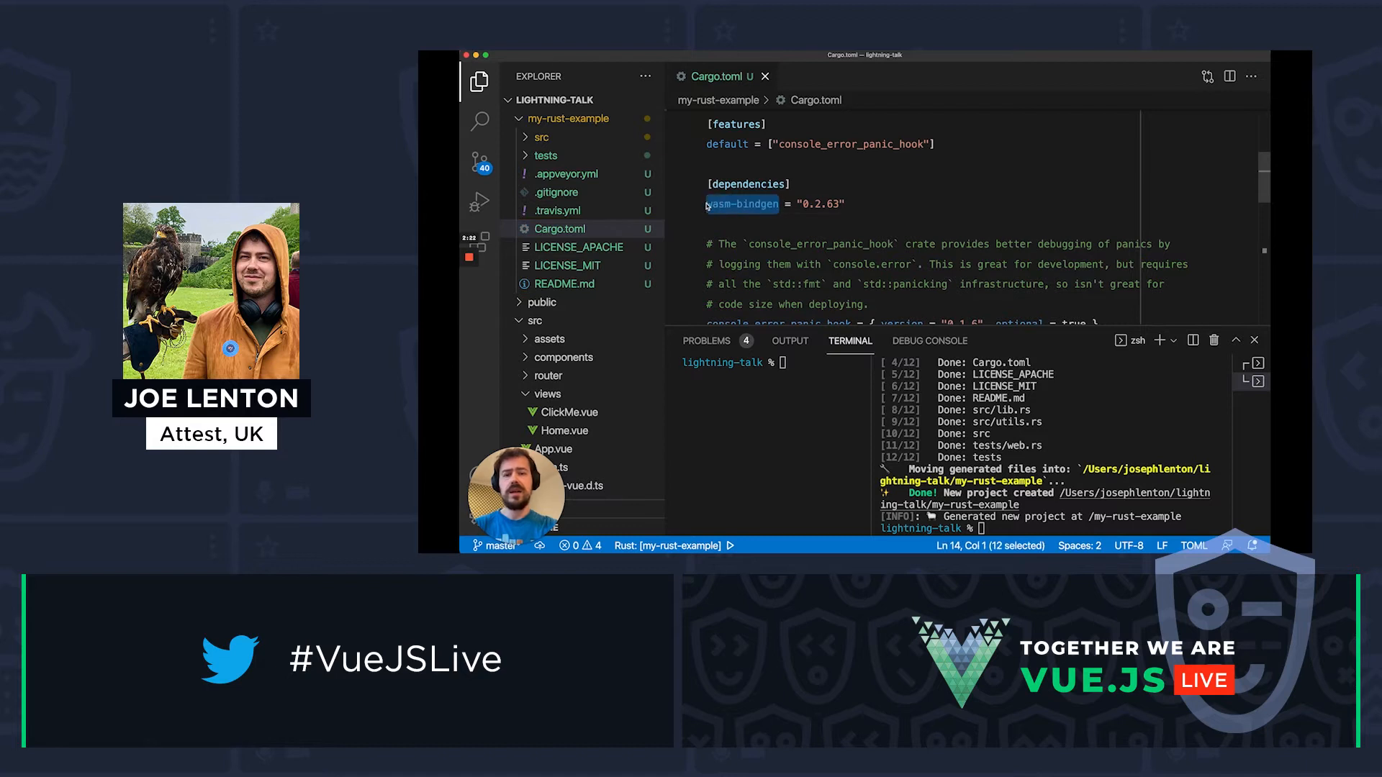
pyautogui.scroll(-3)
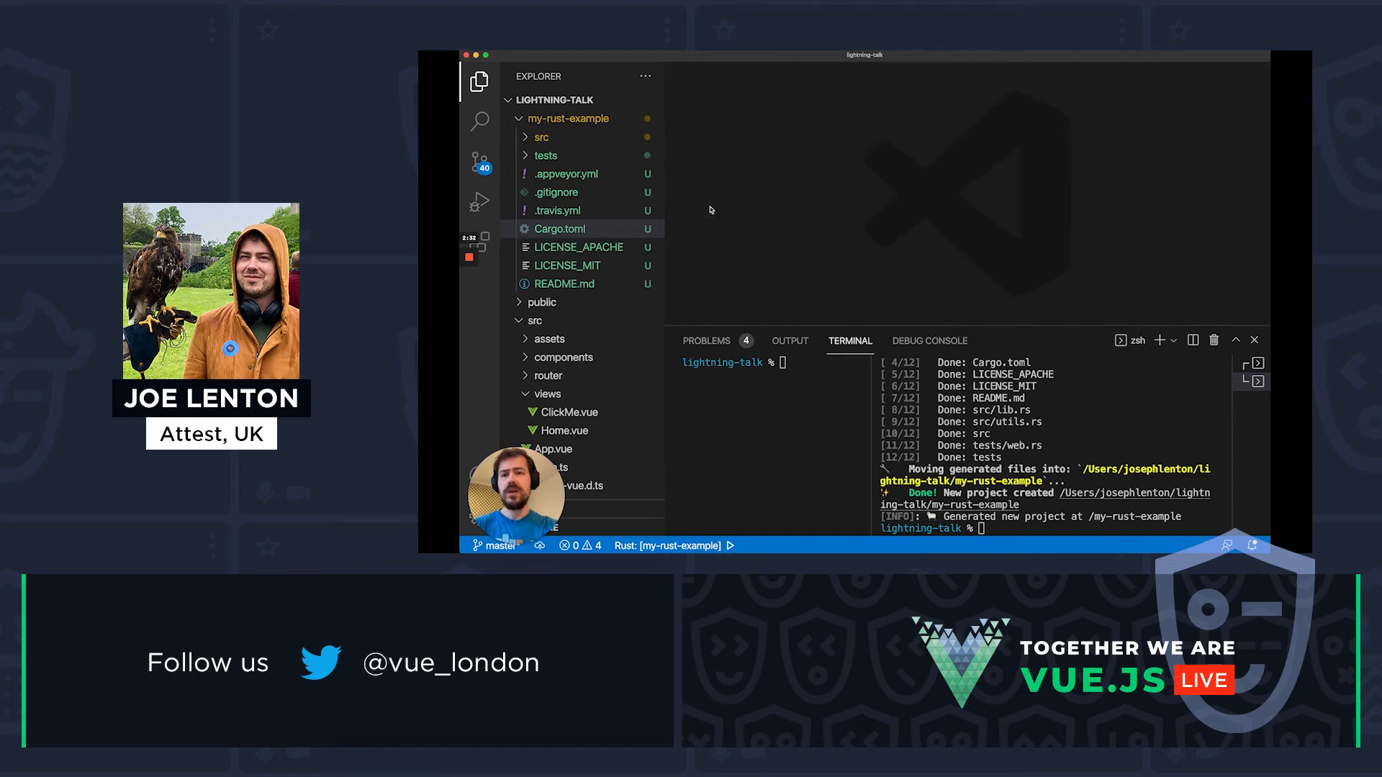
# Bring up src/lib.rs of the Rust project for editing
pyautogui.click(541, 136)
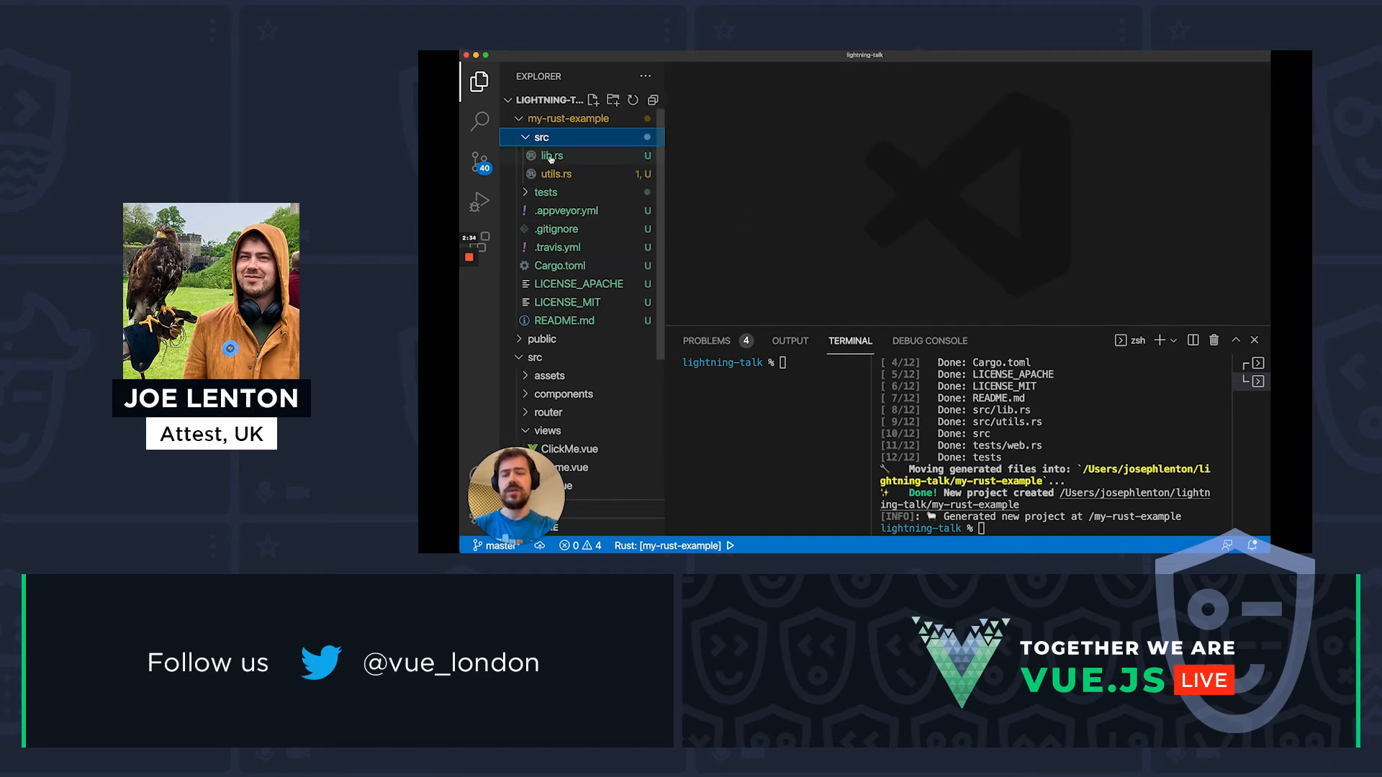
pyautogui.click(553, 155)
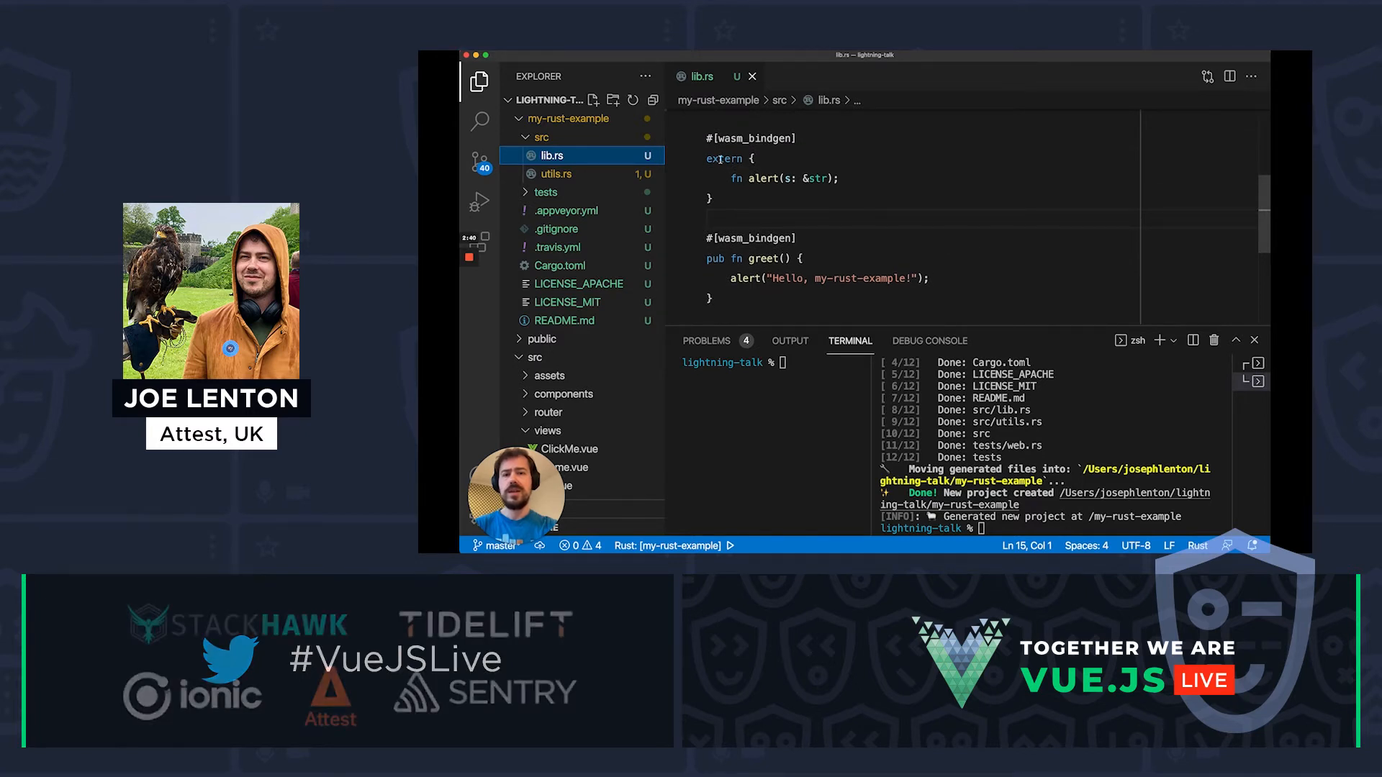
pyautogui.doubleClick(723, 158)
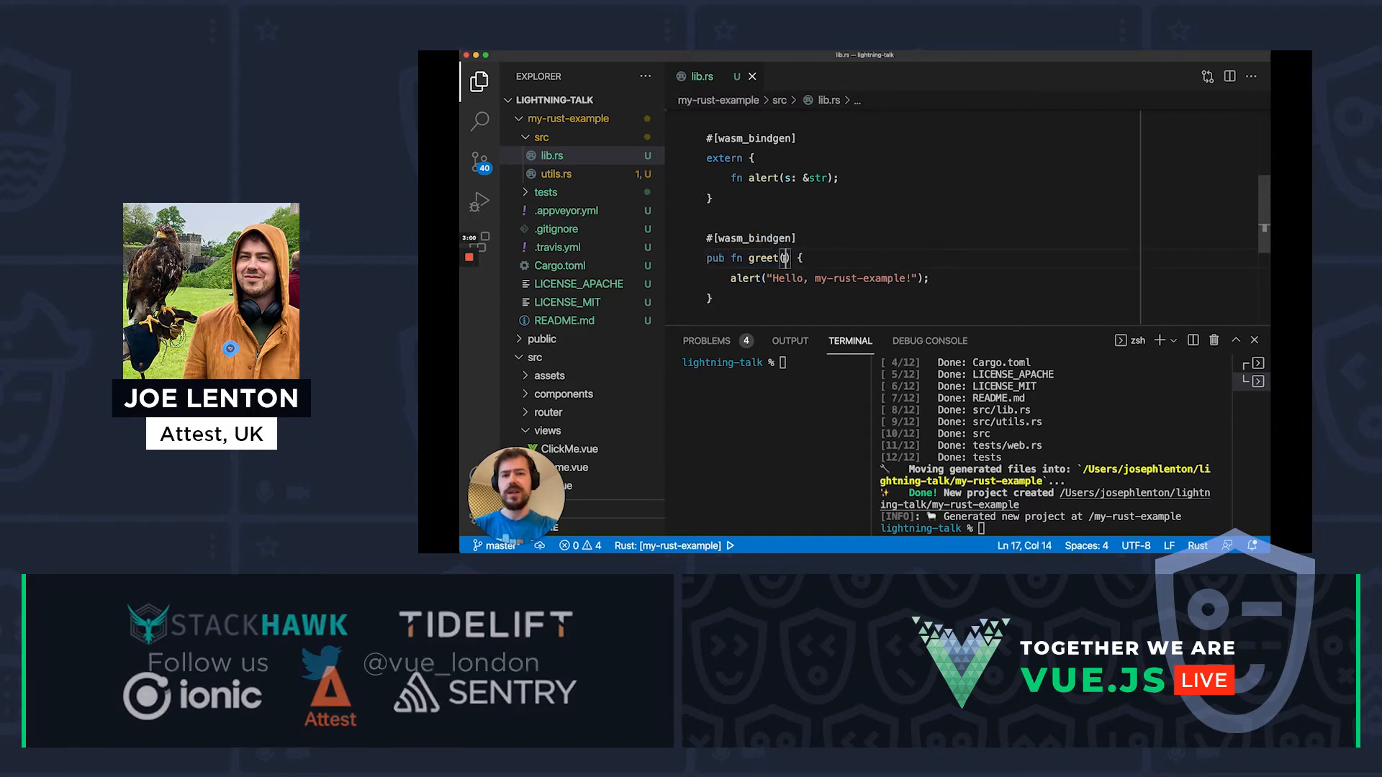
# Change greet to take custom_message: &str and alert custom_message instead of the fixed string
pyautogui.write('(custom_')
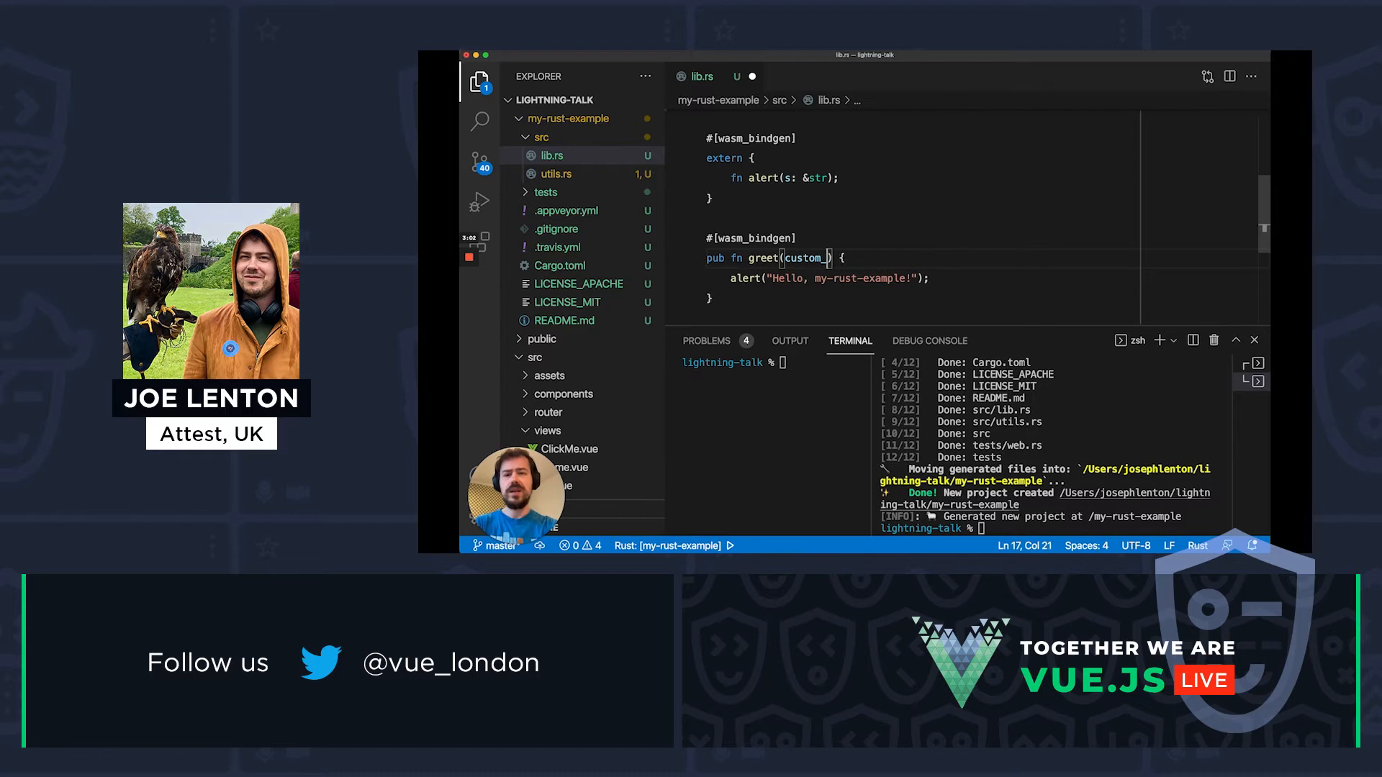
pyautogui.write('_message: &str')
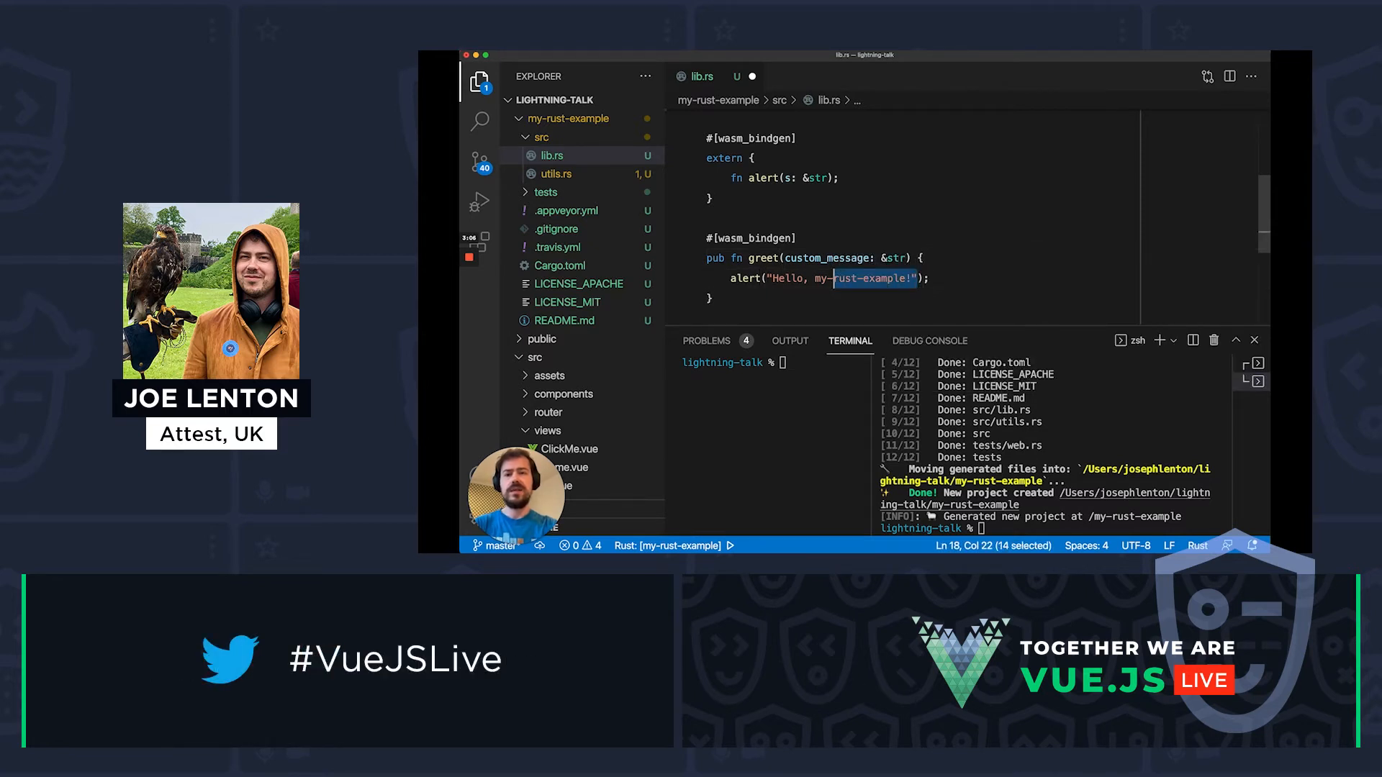
pyautogui.press('Backspace')
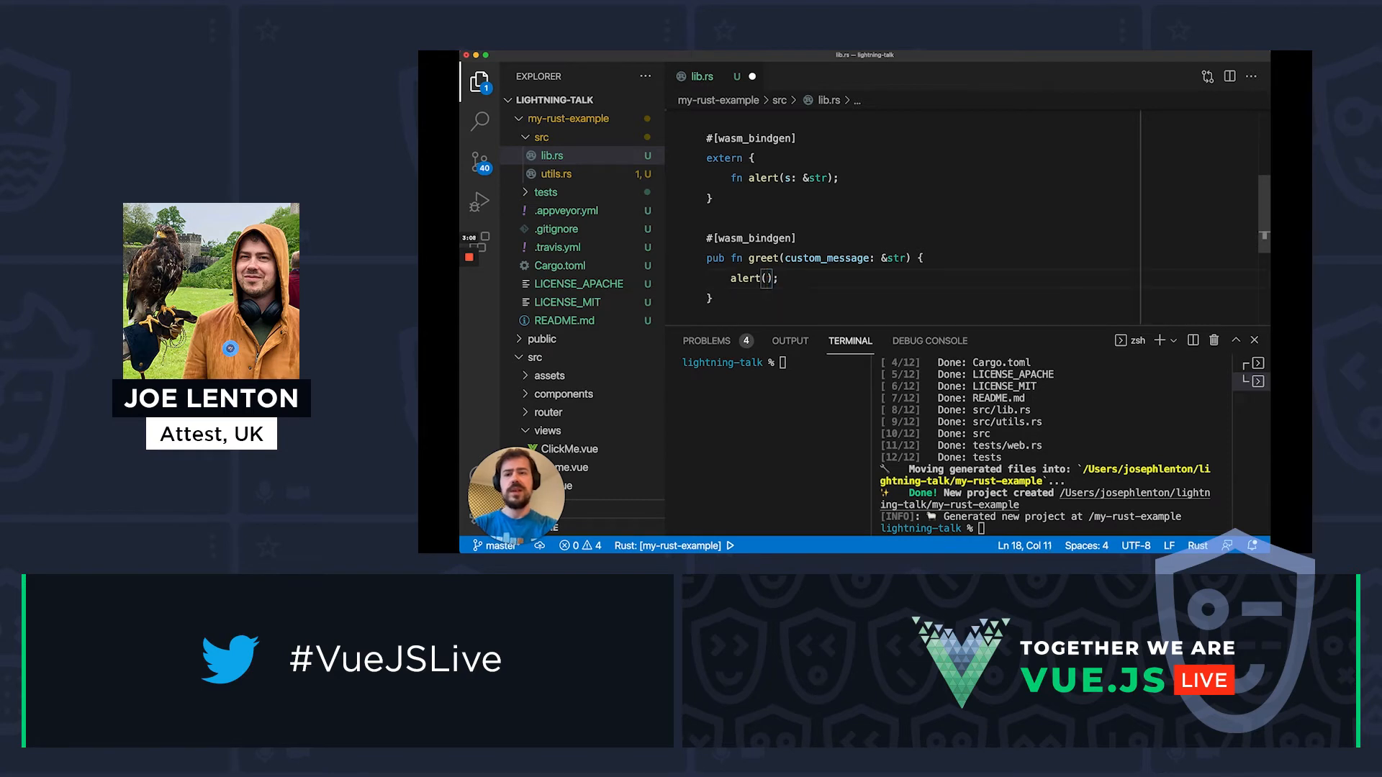
pyautogui.write('custom_message')
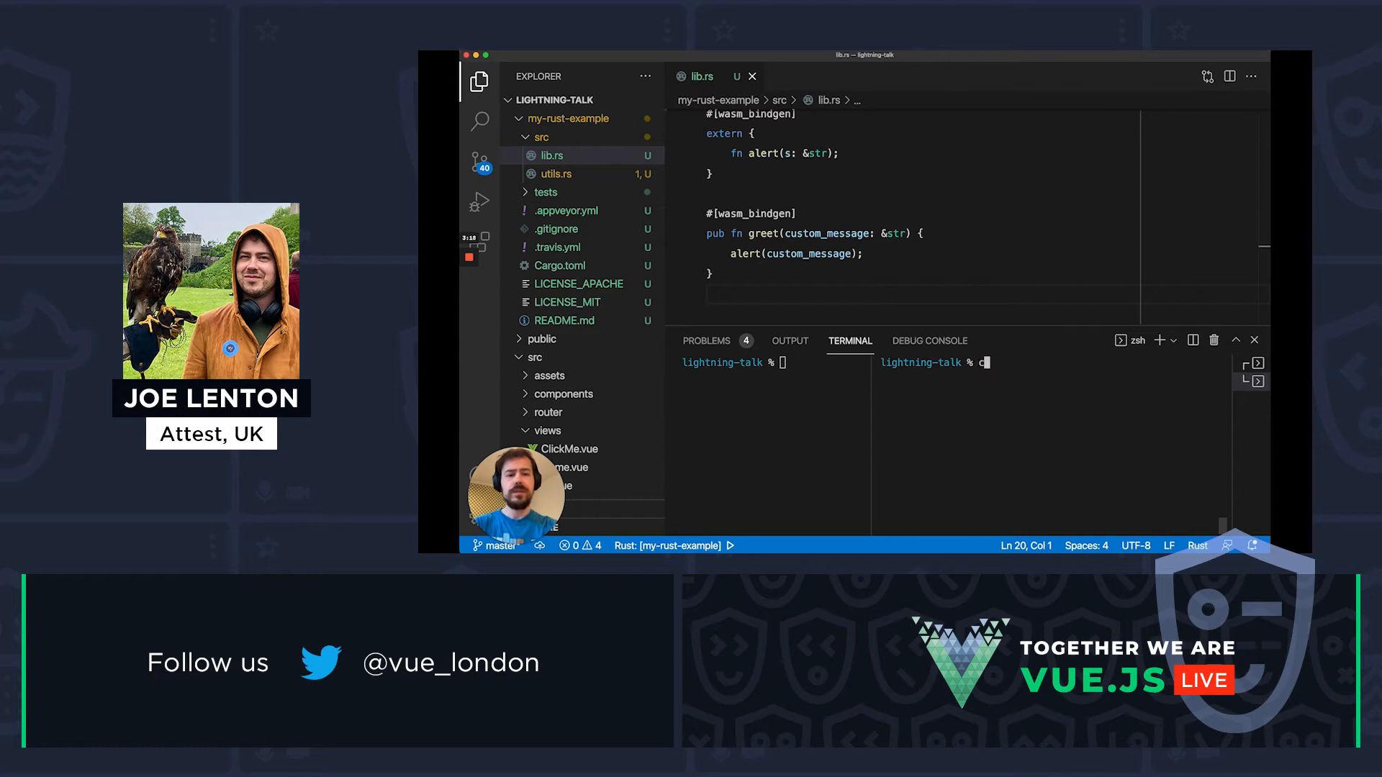
# From my-rust-example run wasm-pack build and expand the generated pkg folder
pyautogui.write('d my-ru')
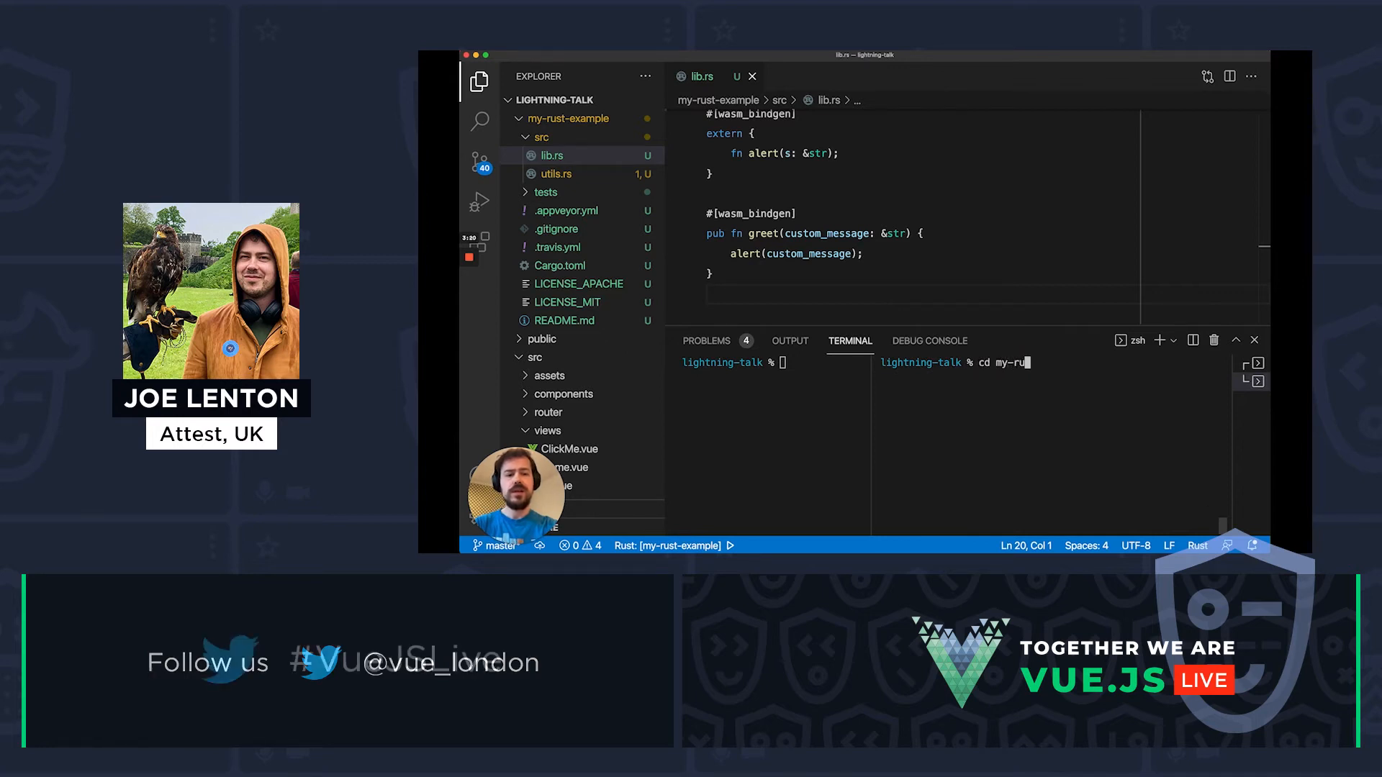
pyautogui.press('Enter')
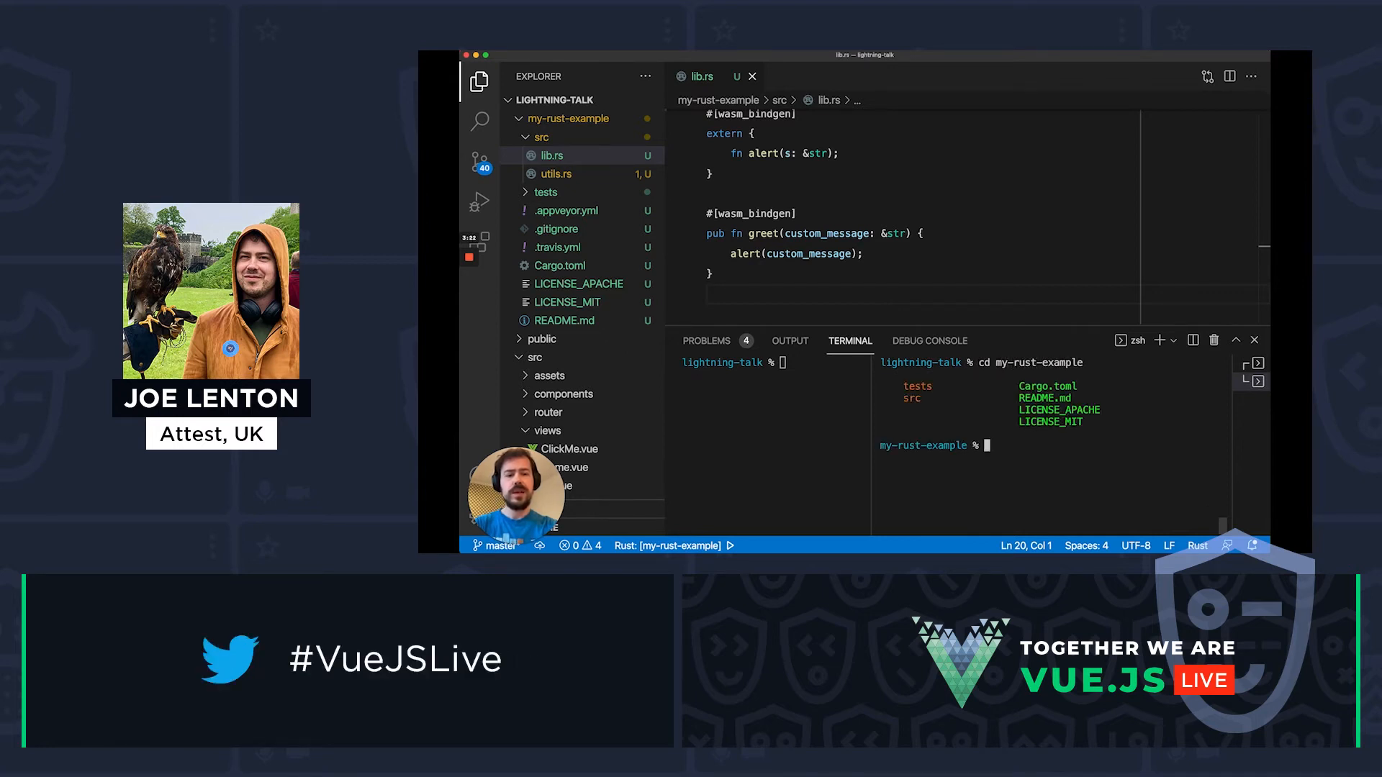
pyautogui.write('wasm-pa')
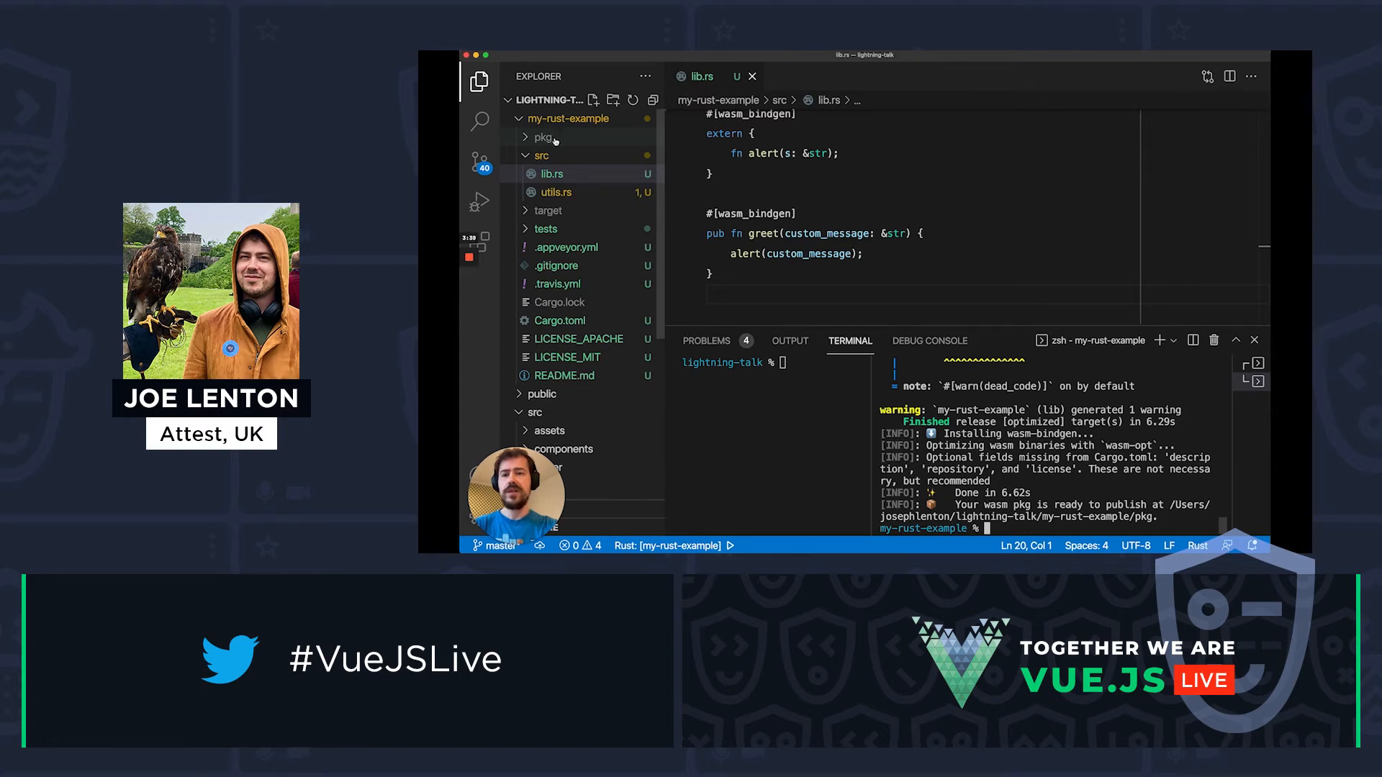
pyautogui.click(542, 137)
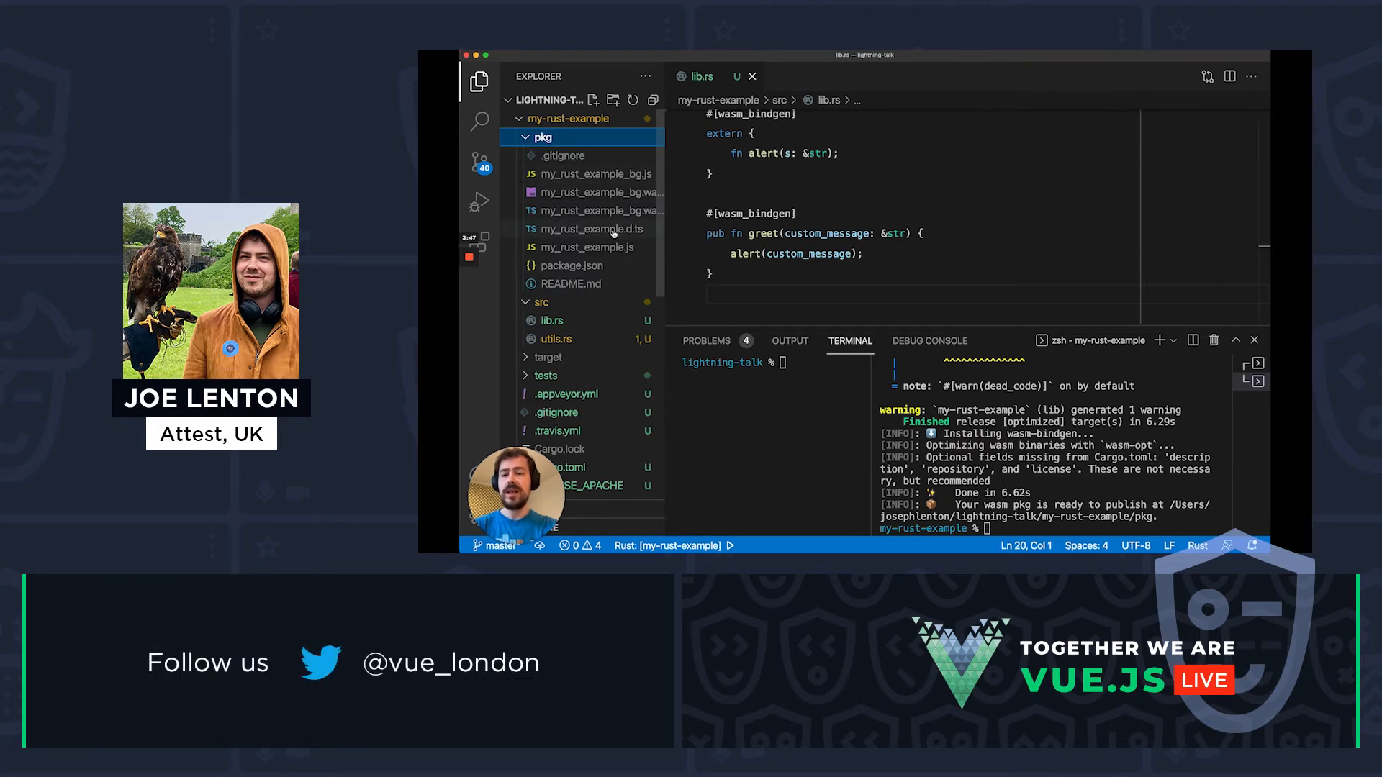
# Inspect package.json, the wasm binary, my_rust_example_bg.js and the .d.ts greet definitions in pkg
pyautogui.click(570, 265)
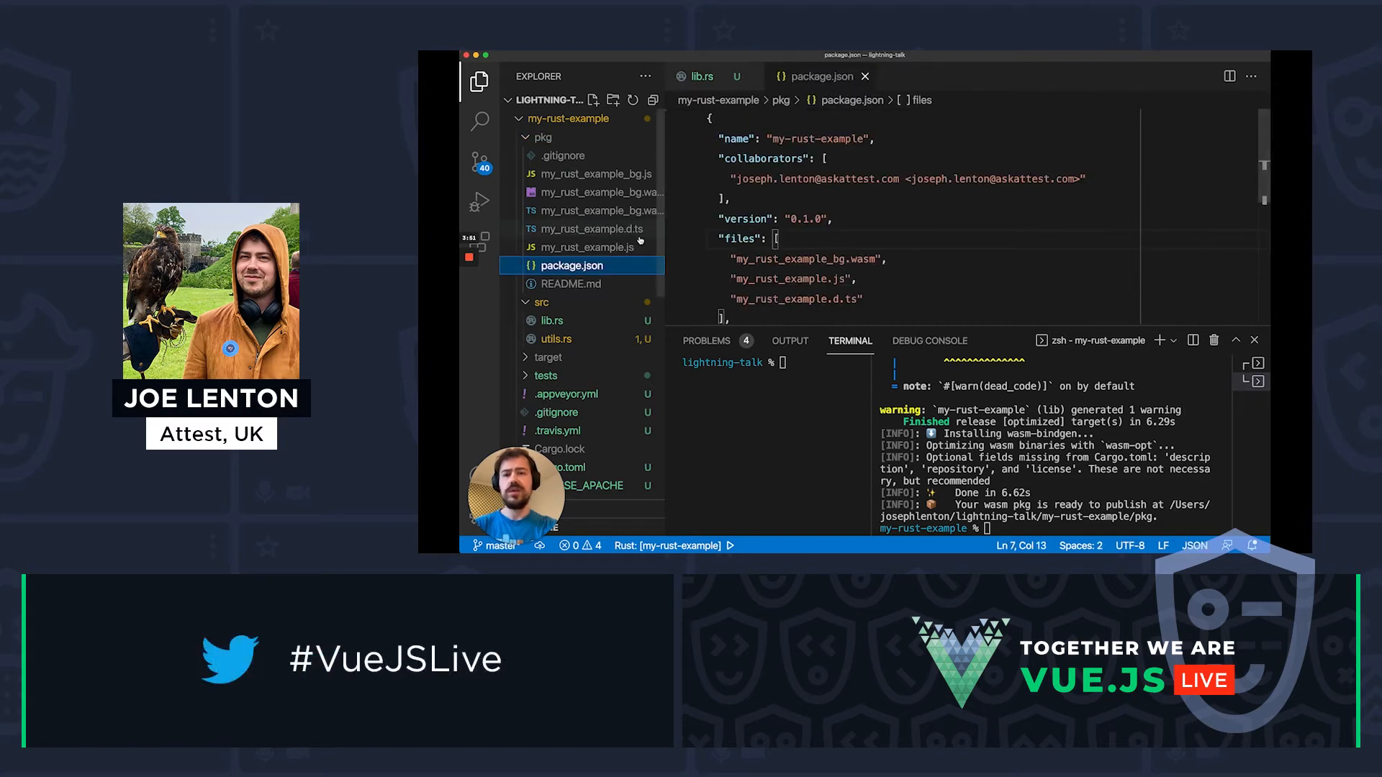
pyautogui.click(599, 193)
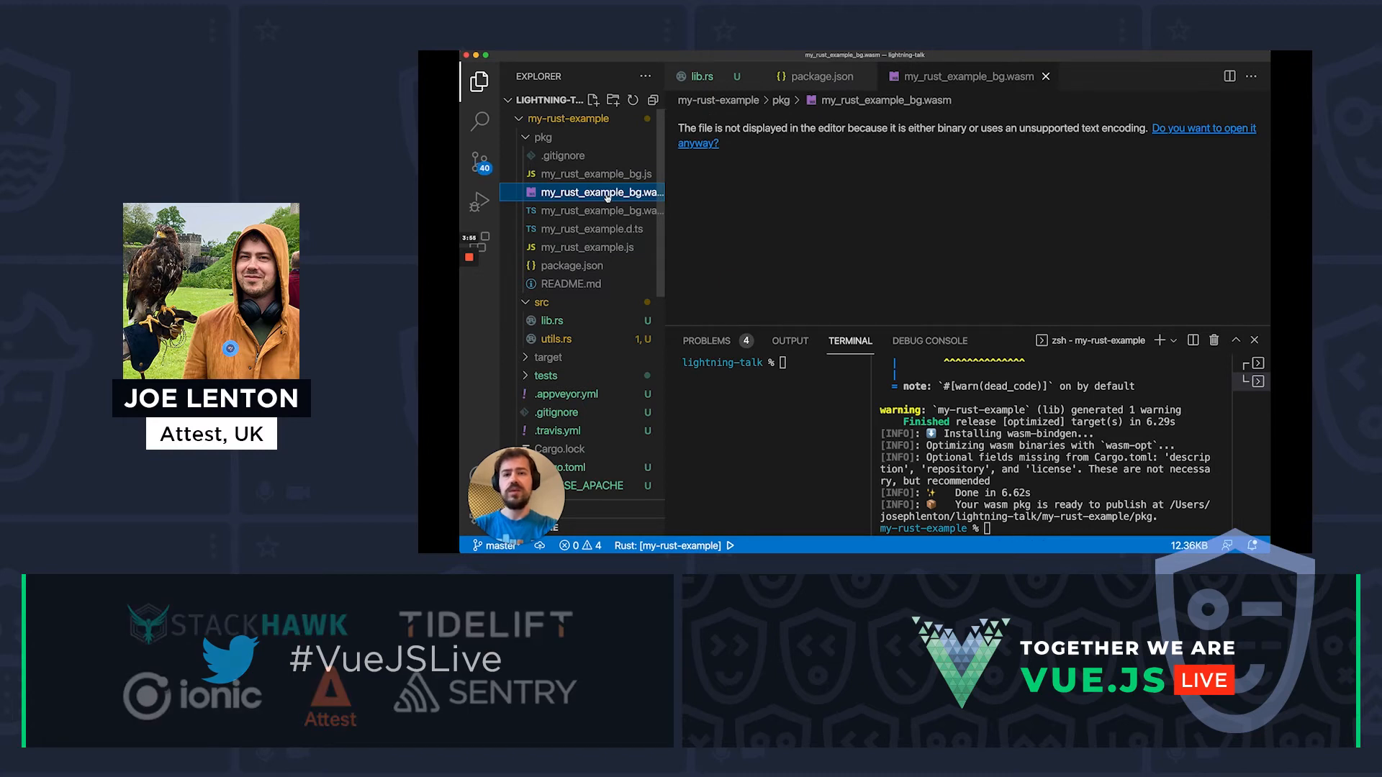
pyautogui.click(595, 175)
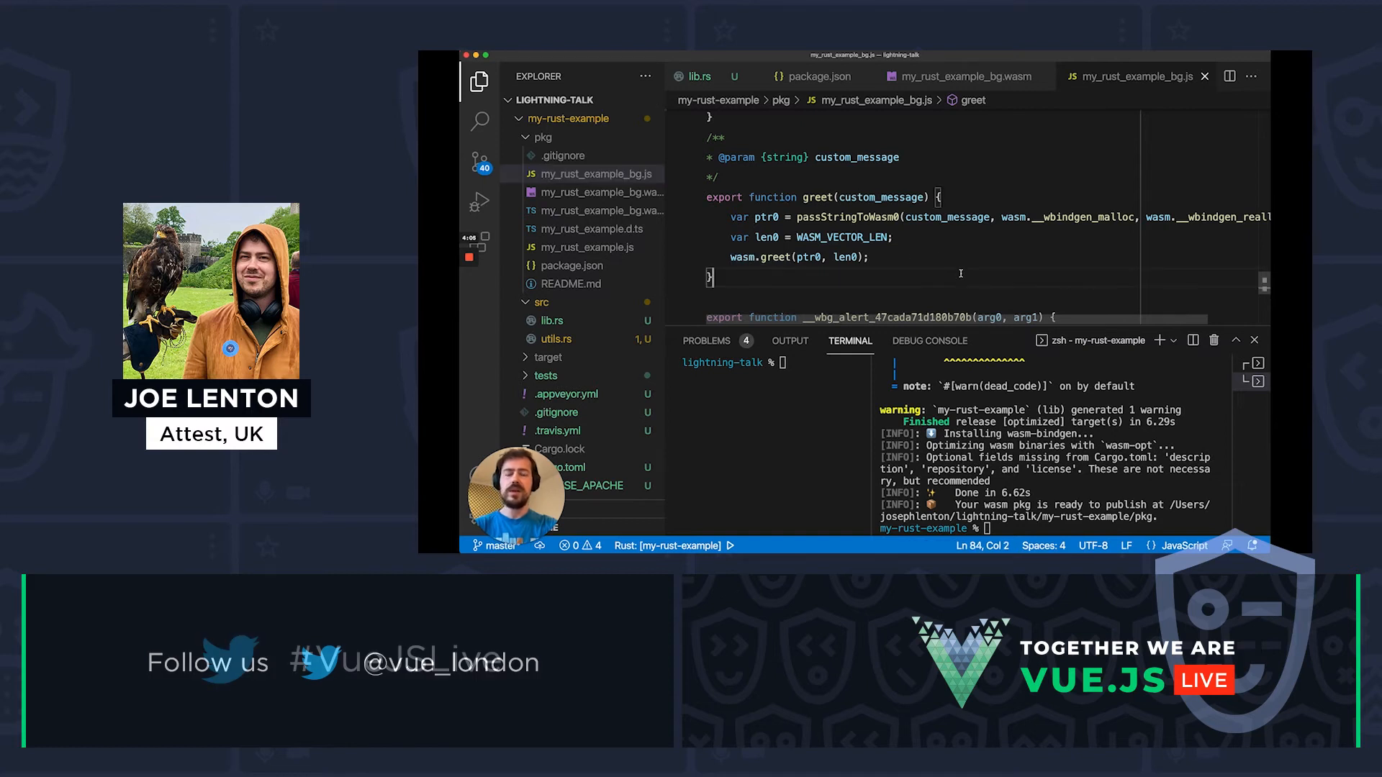
pyautogui.click(596, 174)
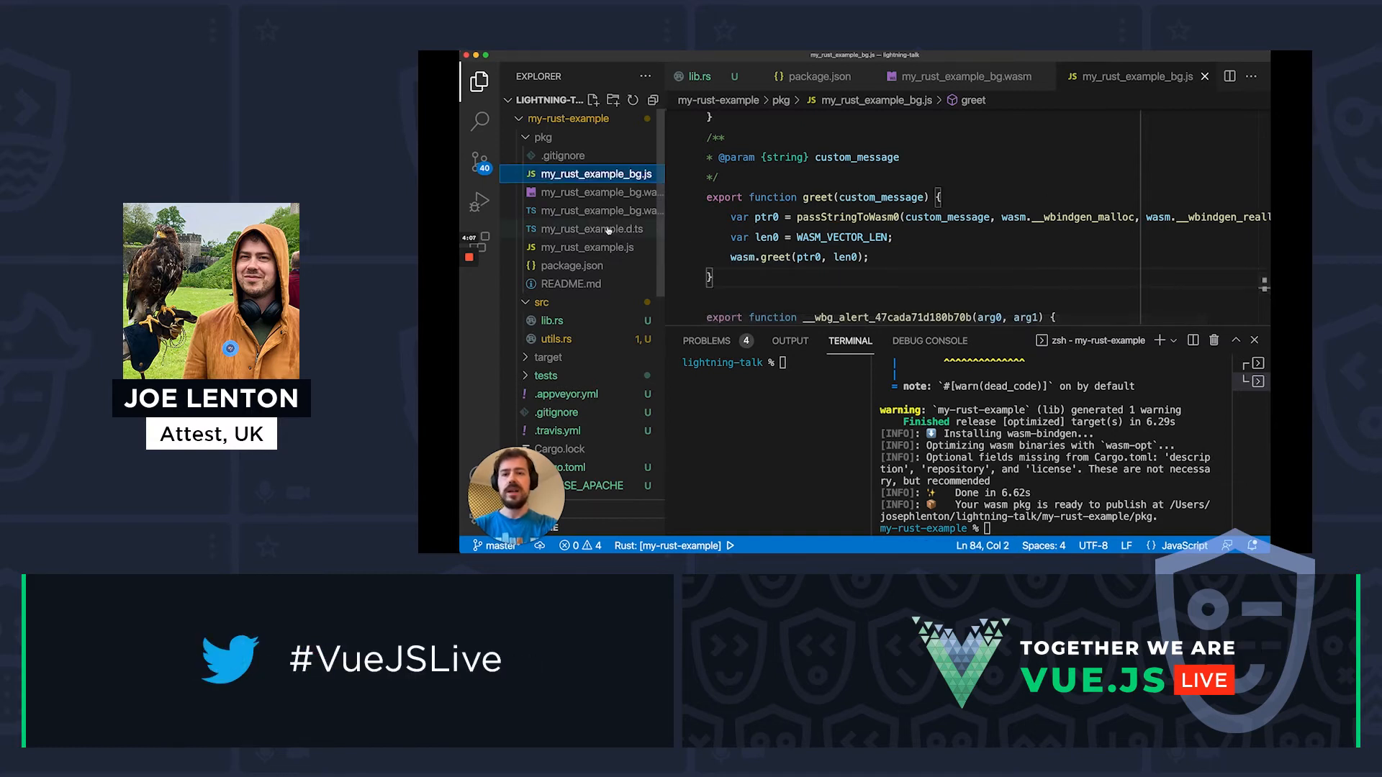
pyautogui.click(596, 229)
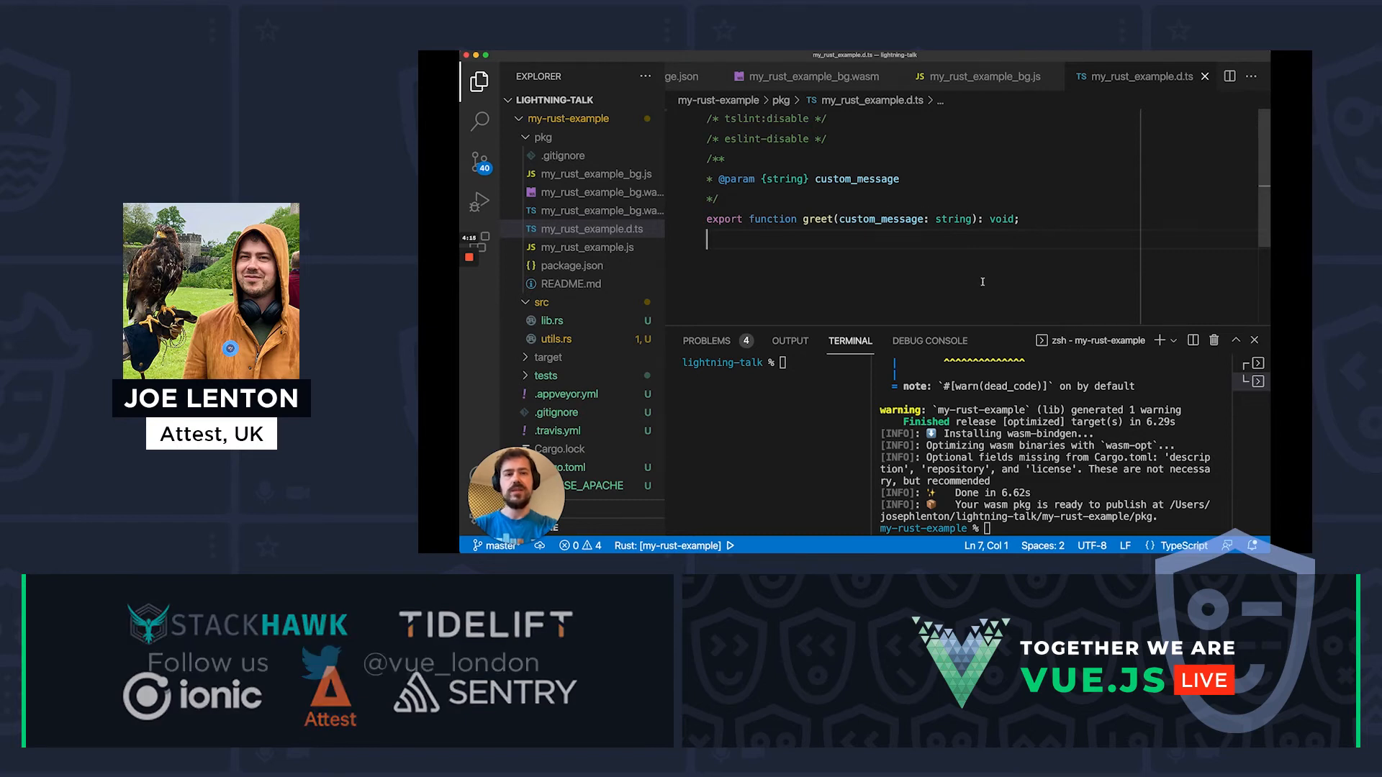
# Close the generated file tabs and collapse the my-rust-example folder
pyautogui.click(571, 265)
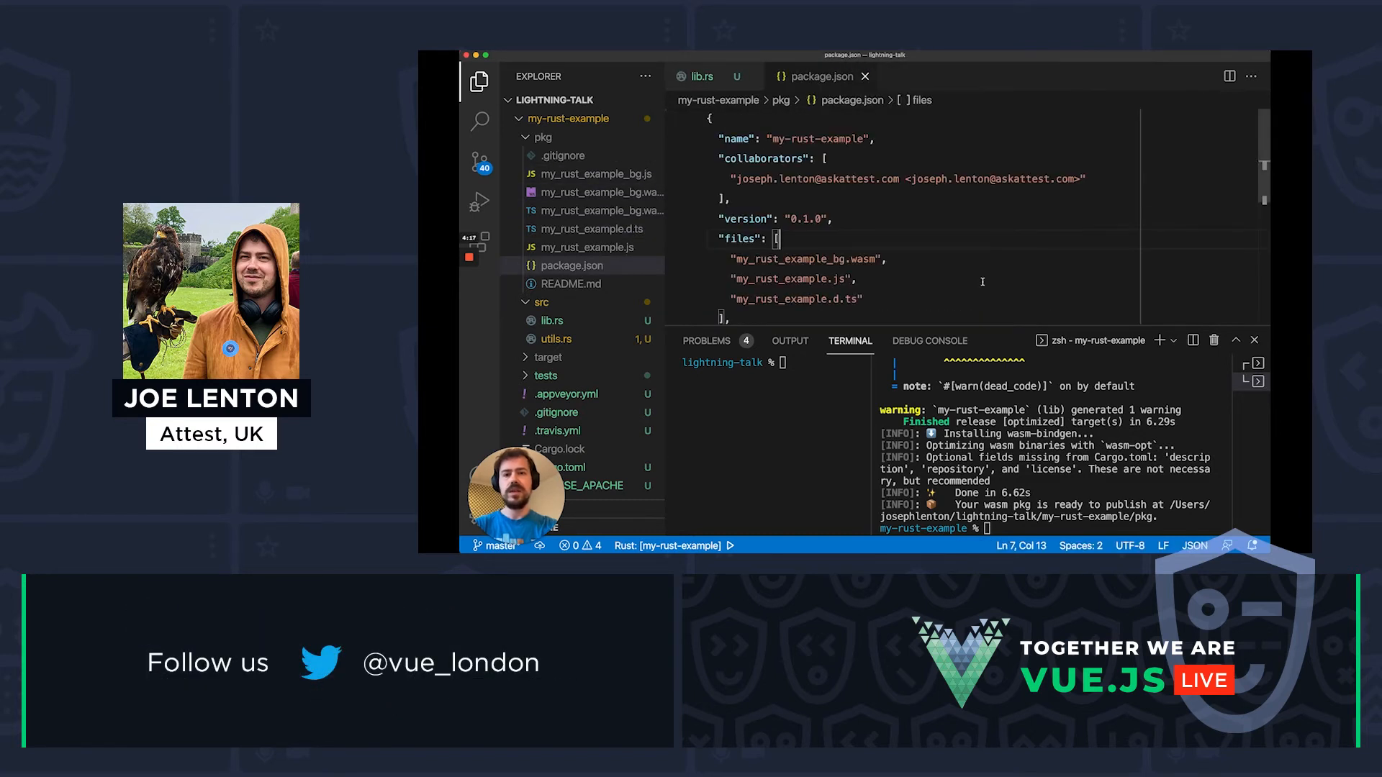
pyautogui.click(702, 76)
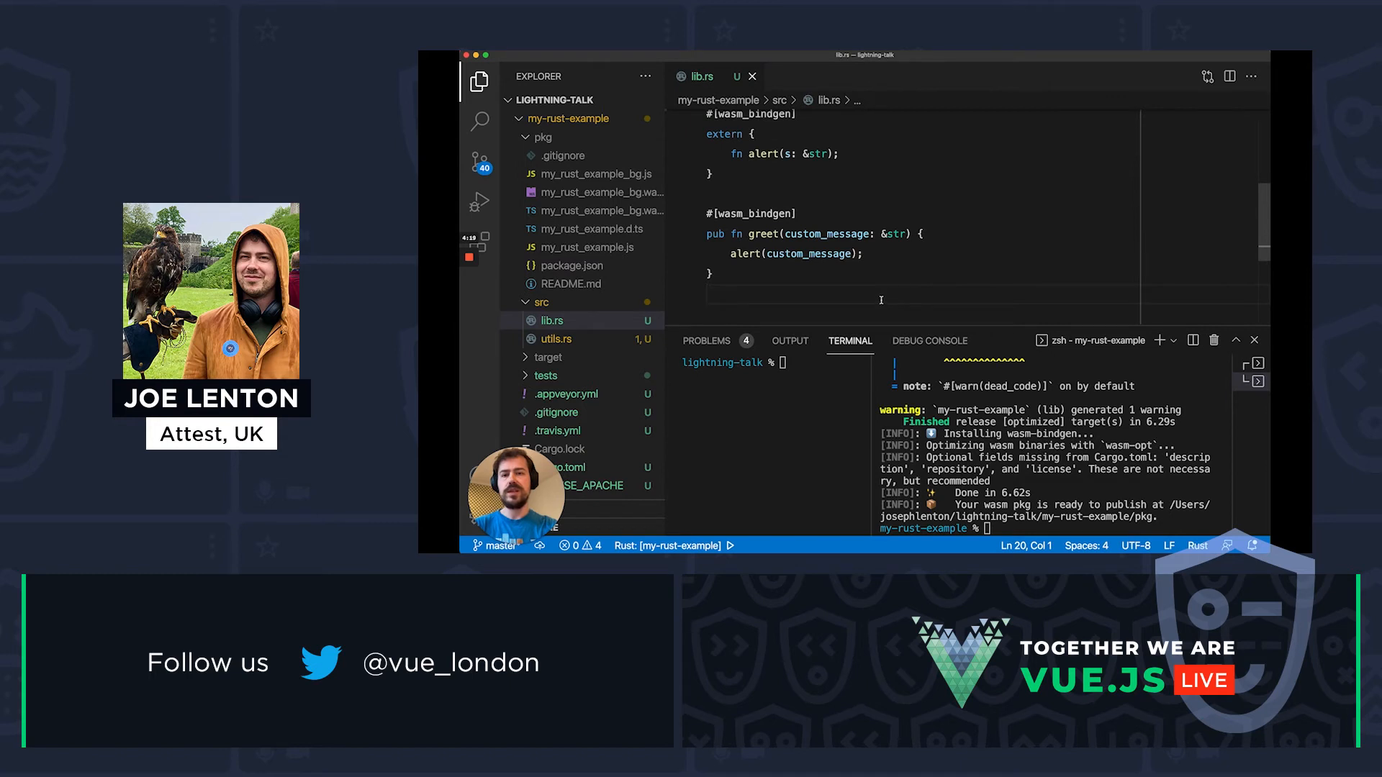
pyautogui.click(542, 137)
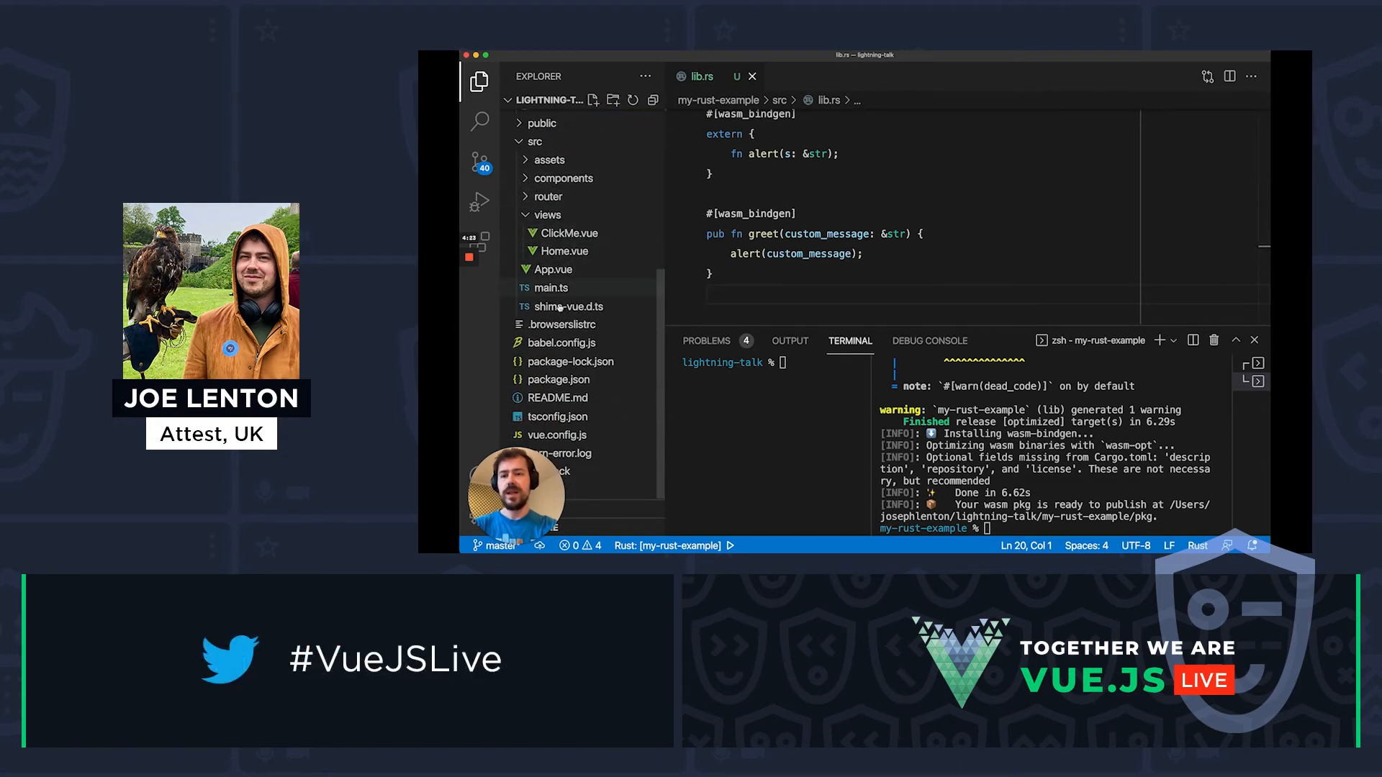
# Add "my-rust-example": "file:./my-rust-example/pkg" to the Vue app's dependencies
pyautogui.click(559, 380)
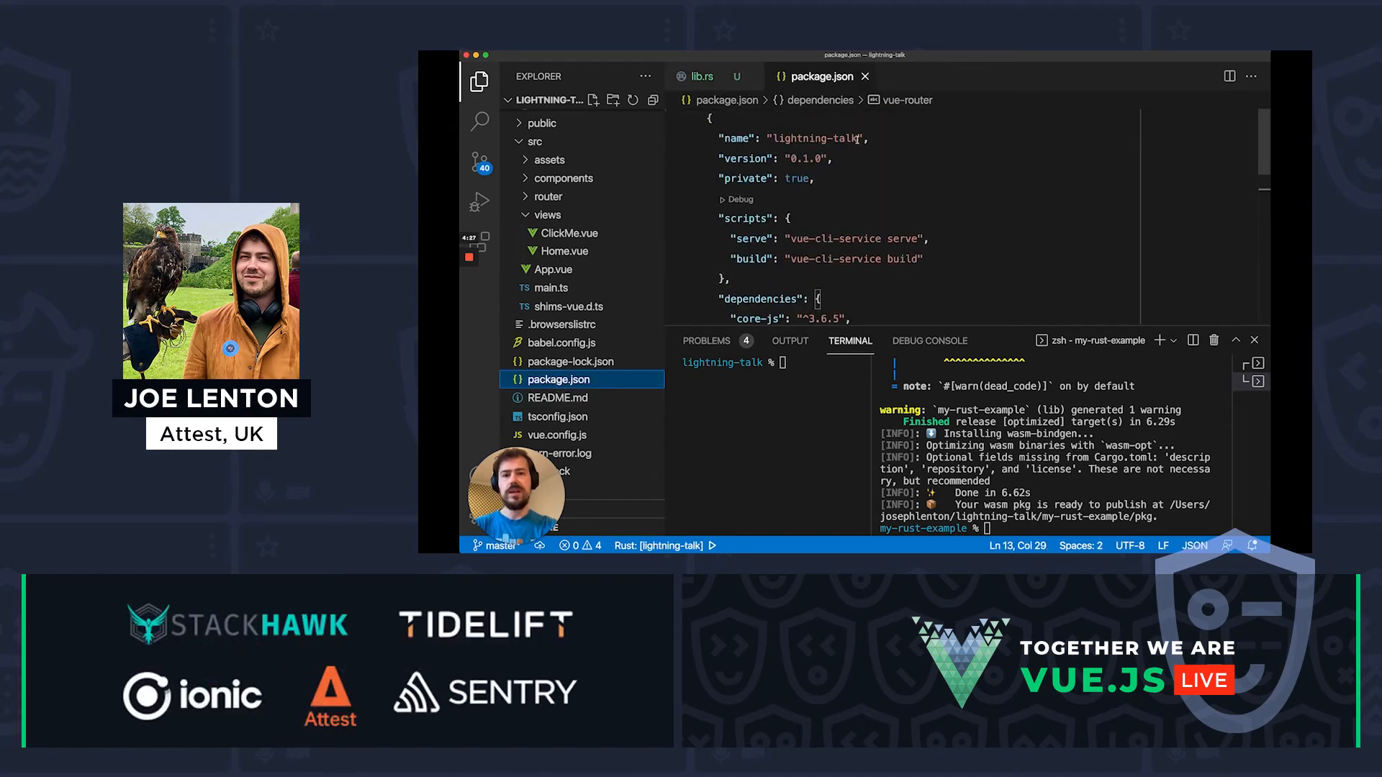
pyautogui.scroll(-3)
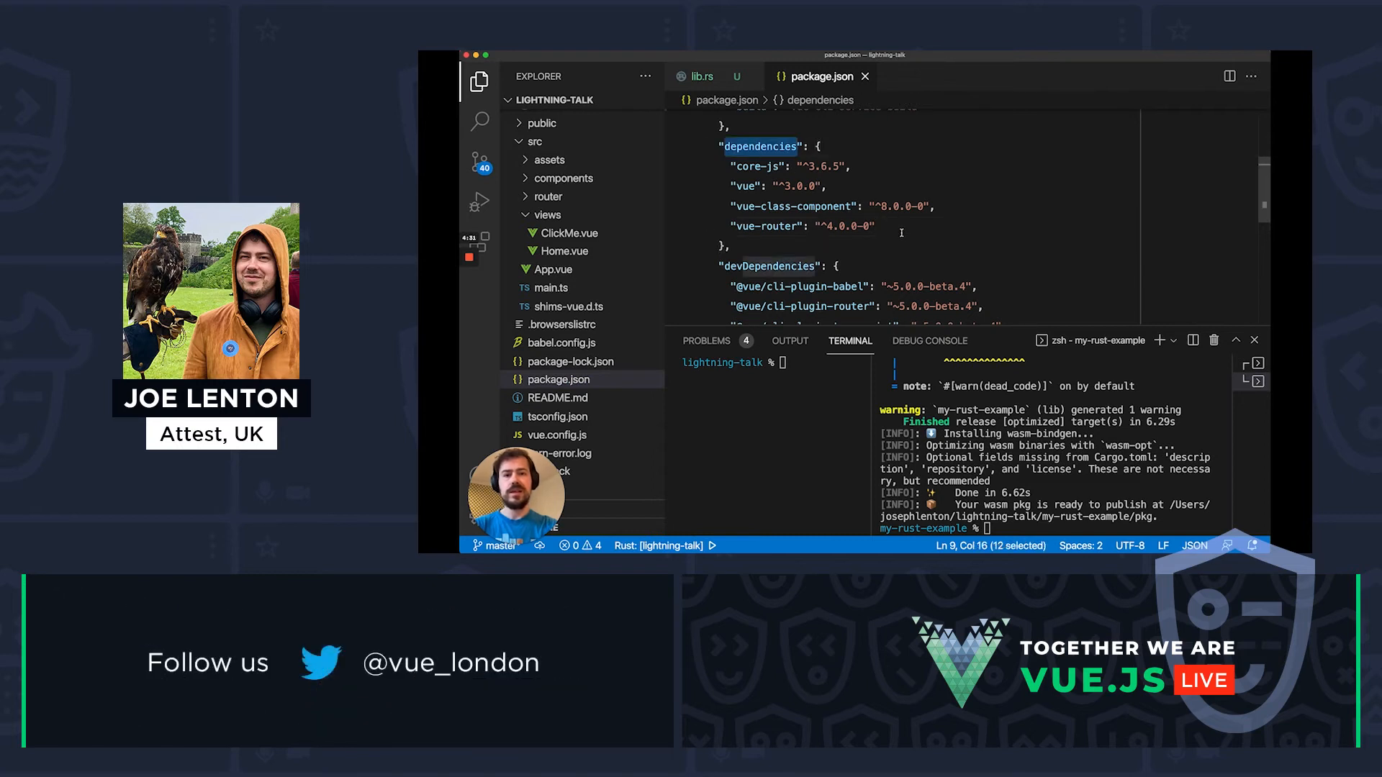
pyautogui.write('"')
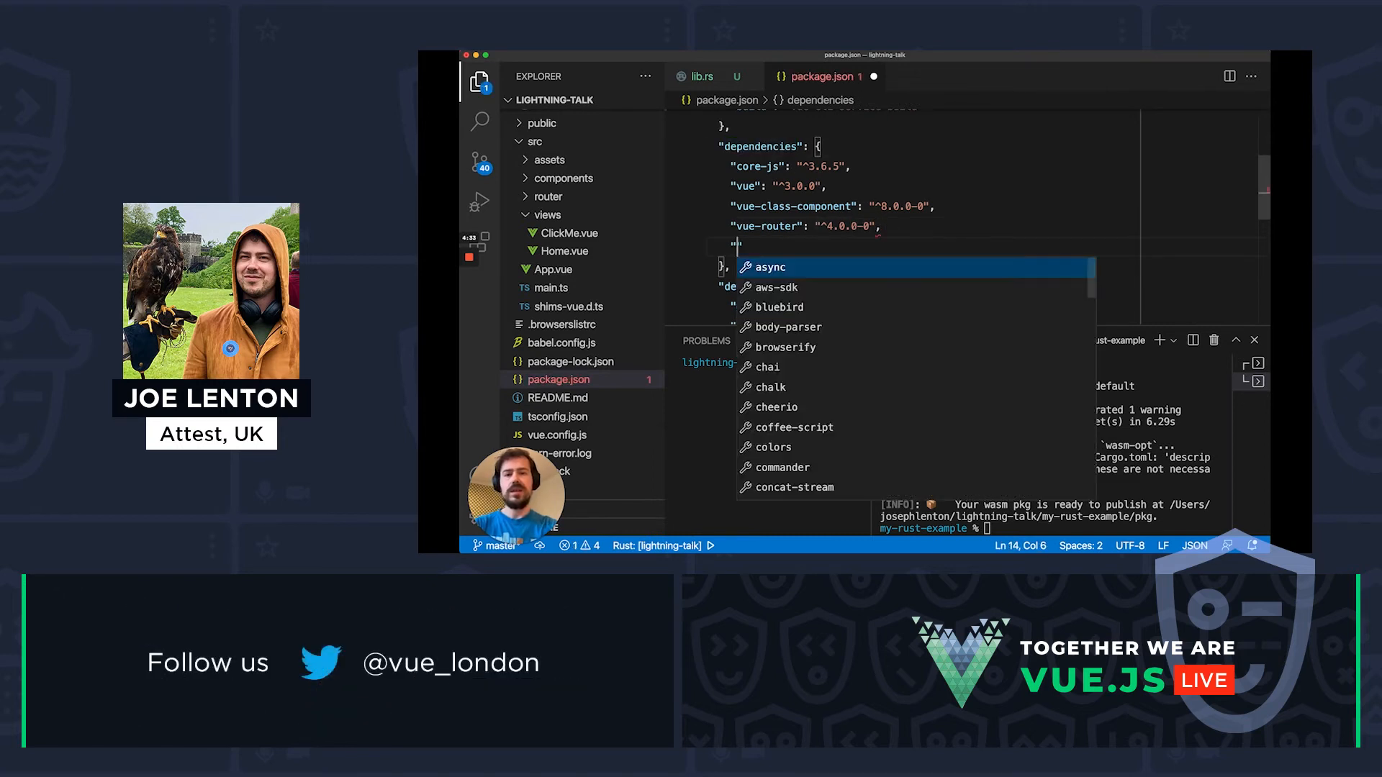
pyautogui.write('my-rust-example')
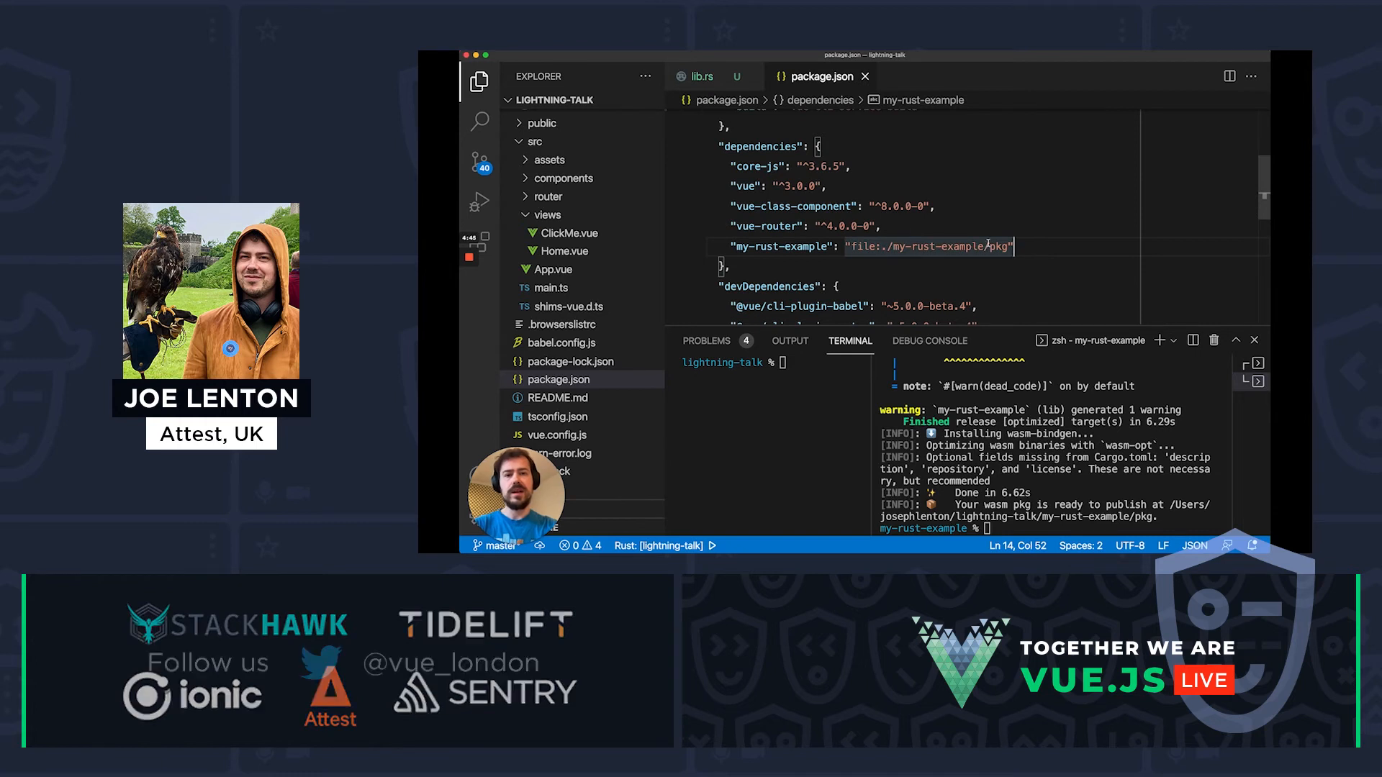
# Run yarn install in the terminal to install the Vue app's packages
pyautogui.write('yarn install')
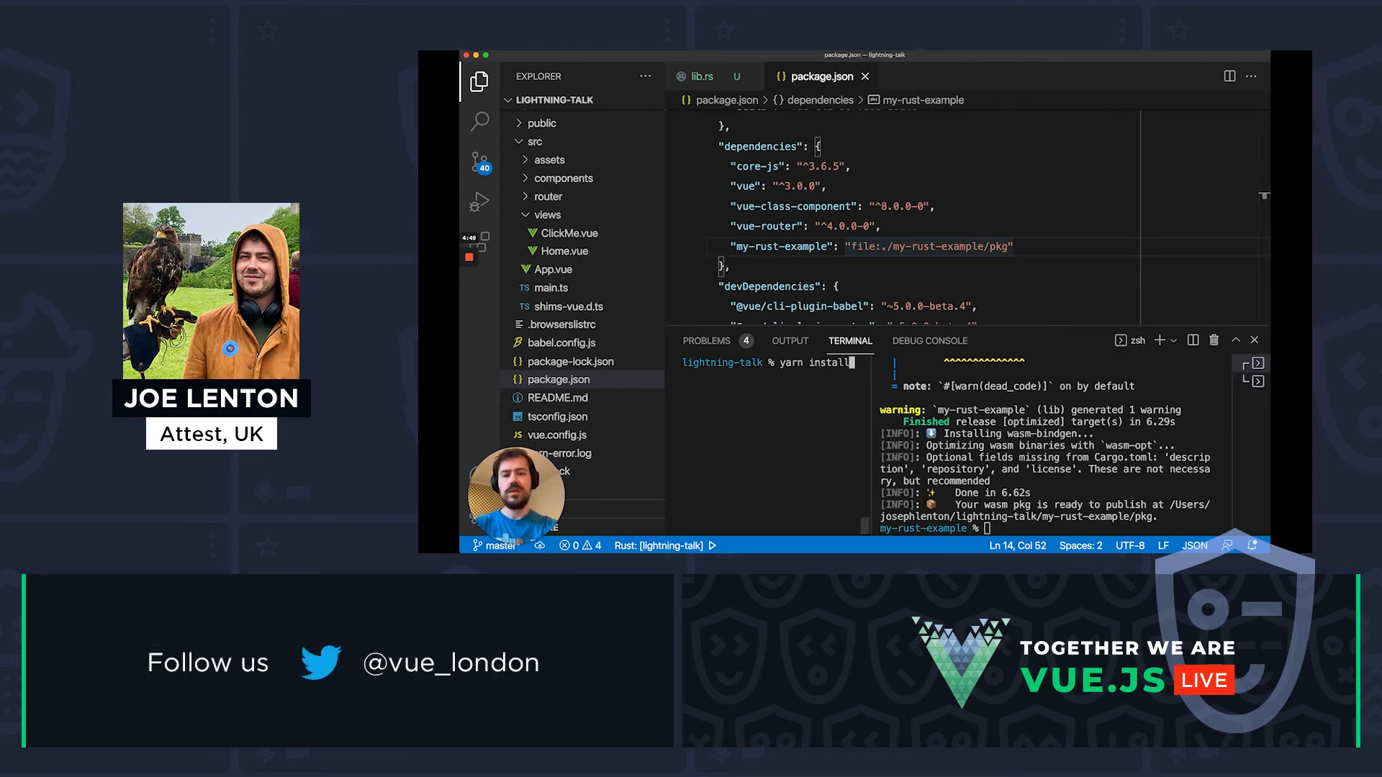
pyautogui.press('Enter')
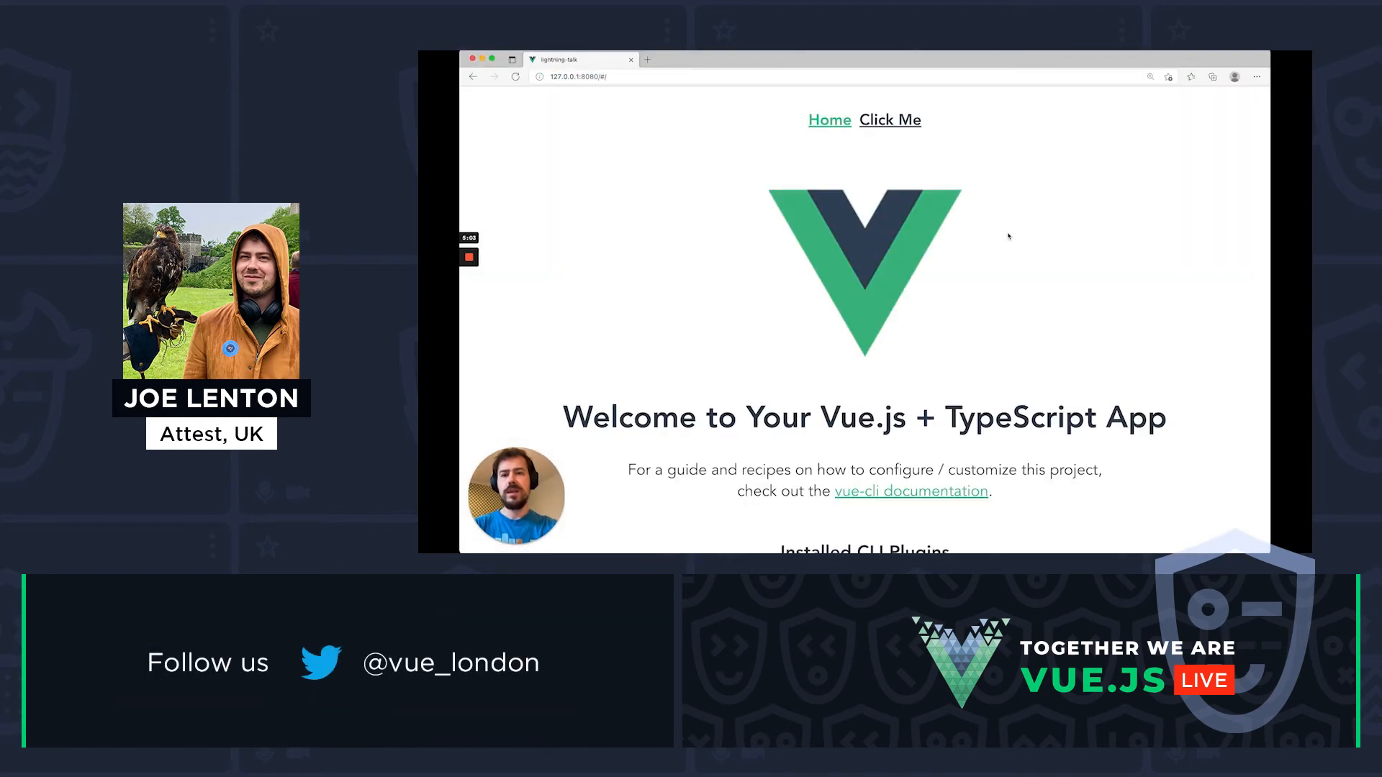
# View the app at 127.0.0.1:8080 and navigate to its Click Me page
pyautogui.scroll(-3)
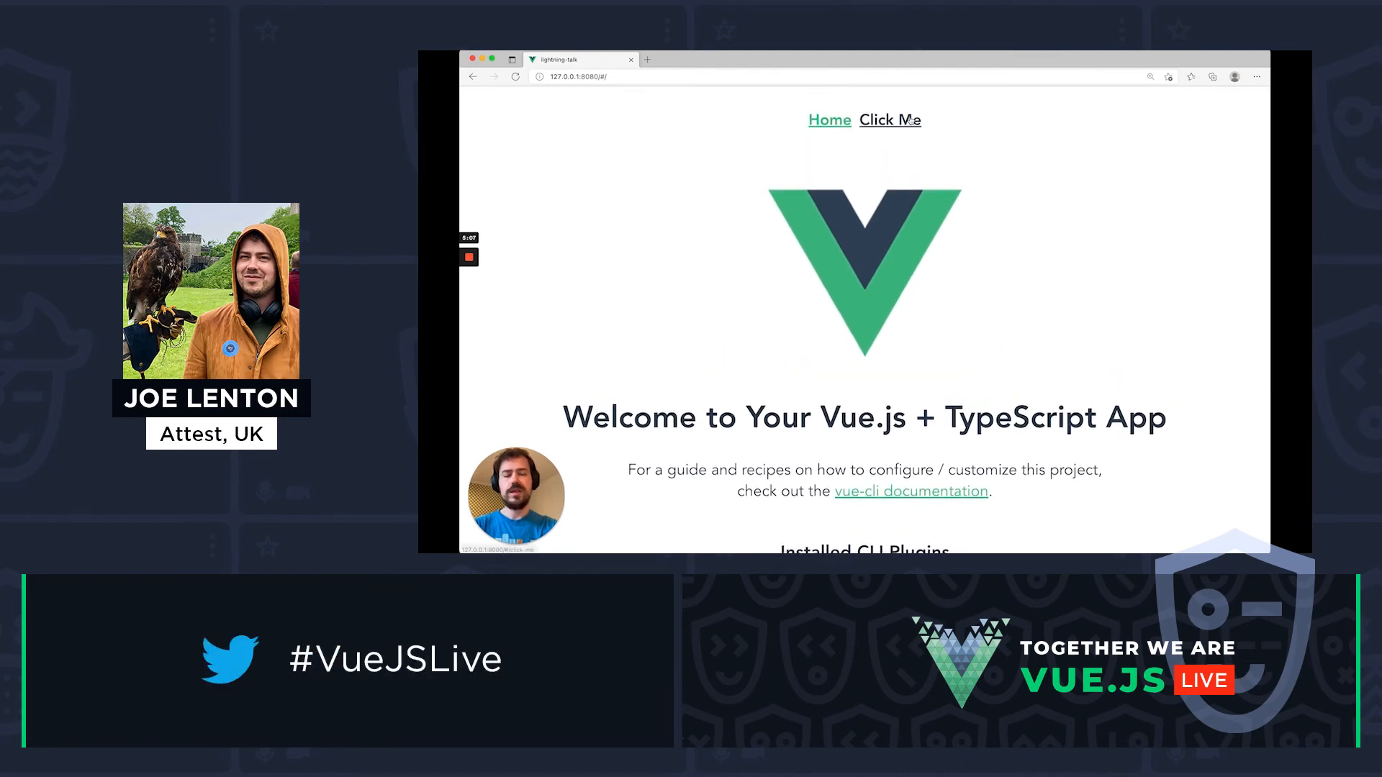
pyautogui.click(890, 119)
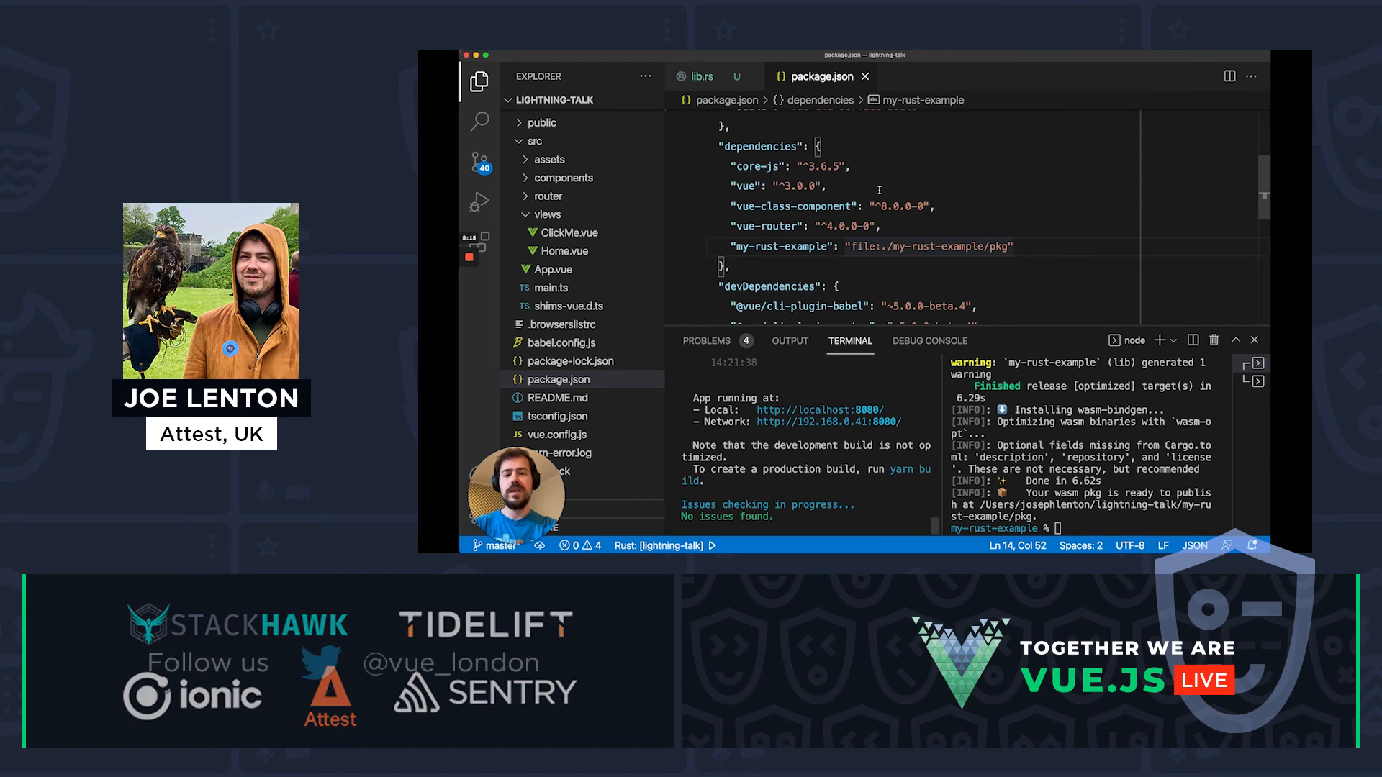
# In ClickMe.vue add import { greet } from 'my-rust-example'
pyautogui.click(569, 233)
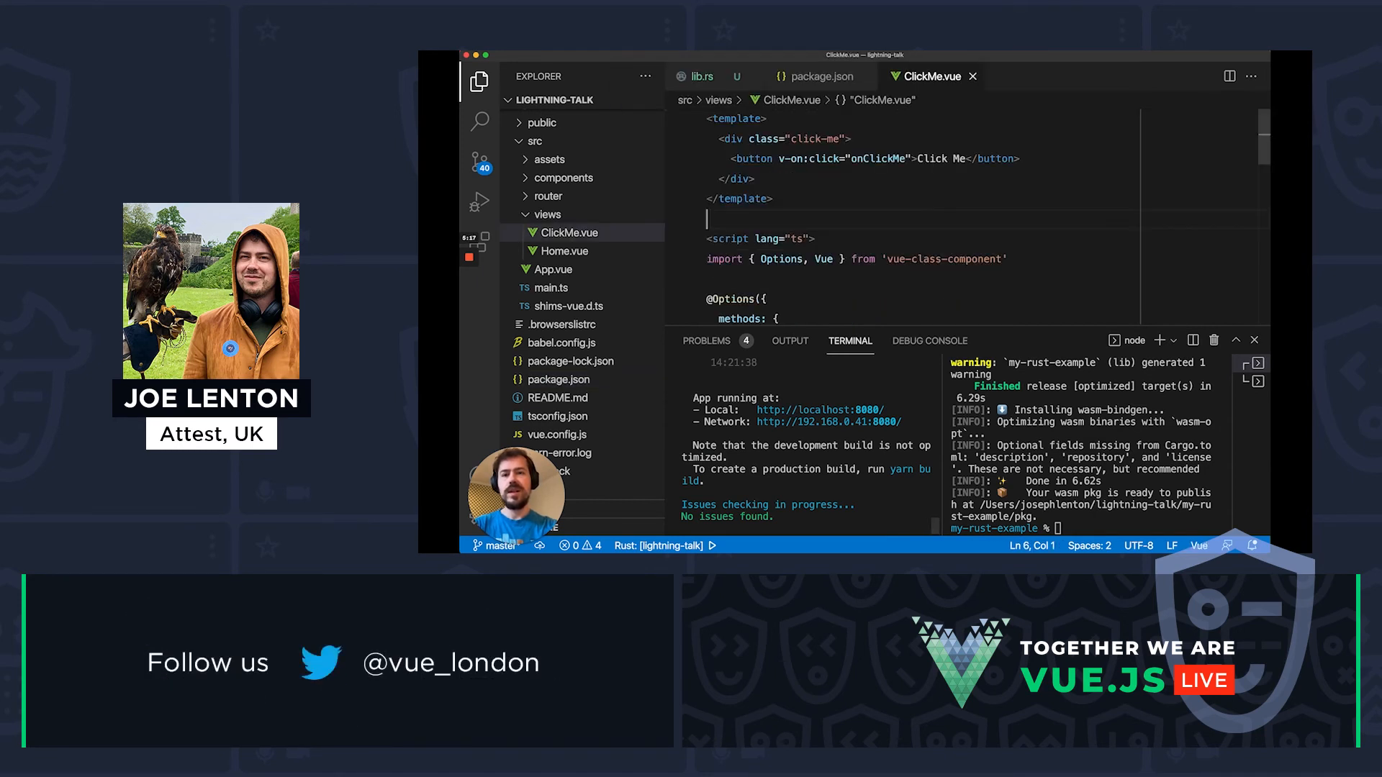
pyautogui.moveTo(854, 159); pyautogui.dragTo(1014, 158)
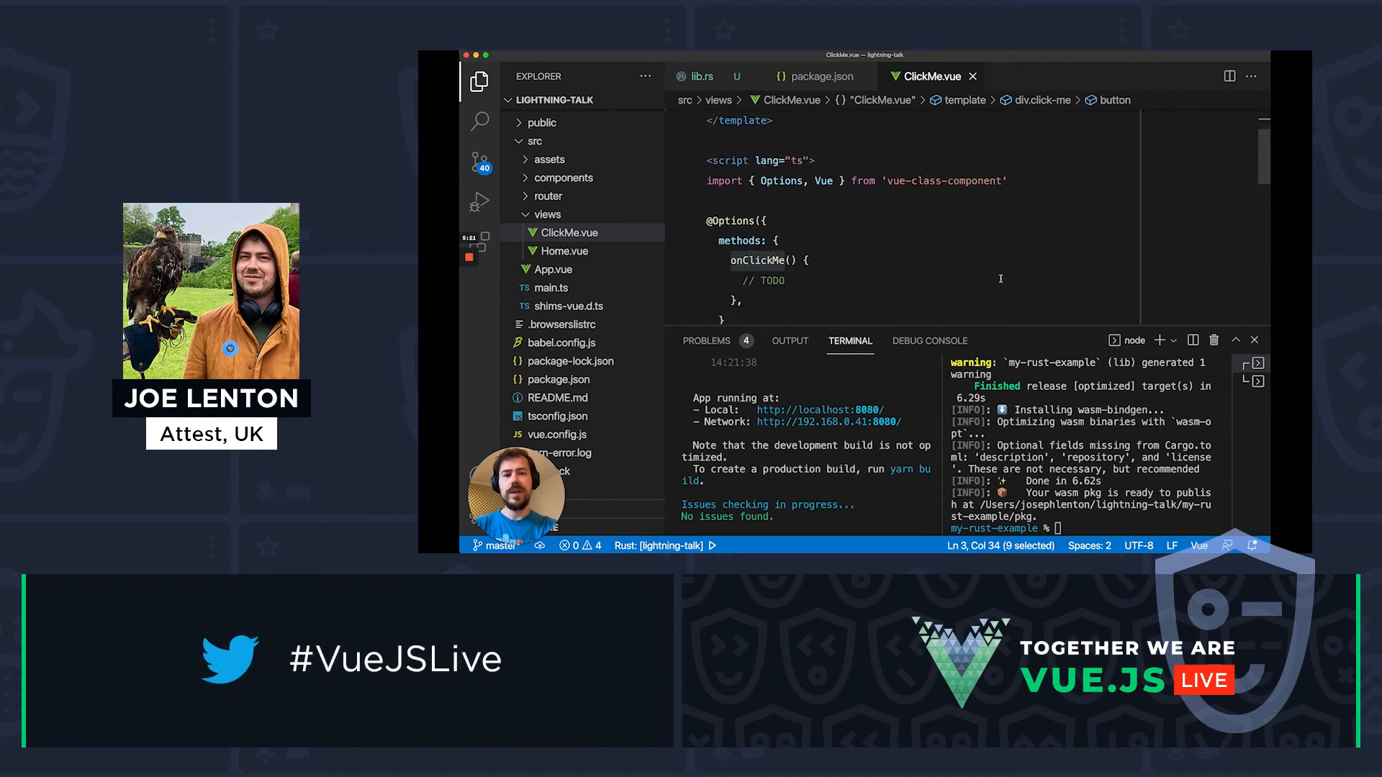
pyautogui.scroll(-3)
pyautogui.write('import { ')
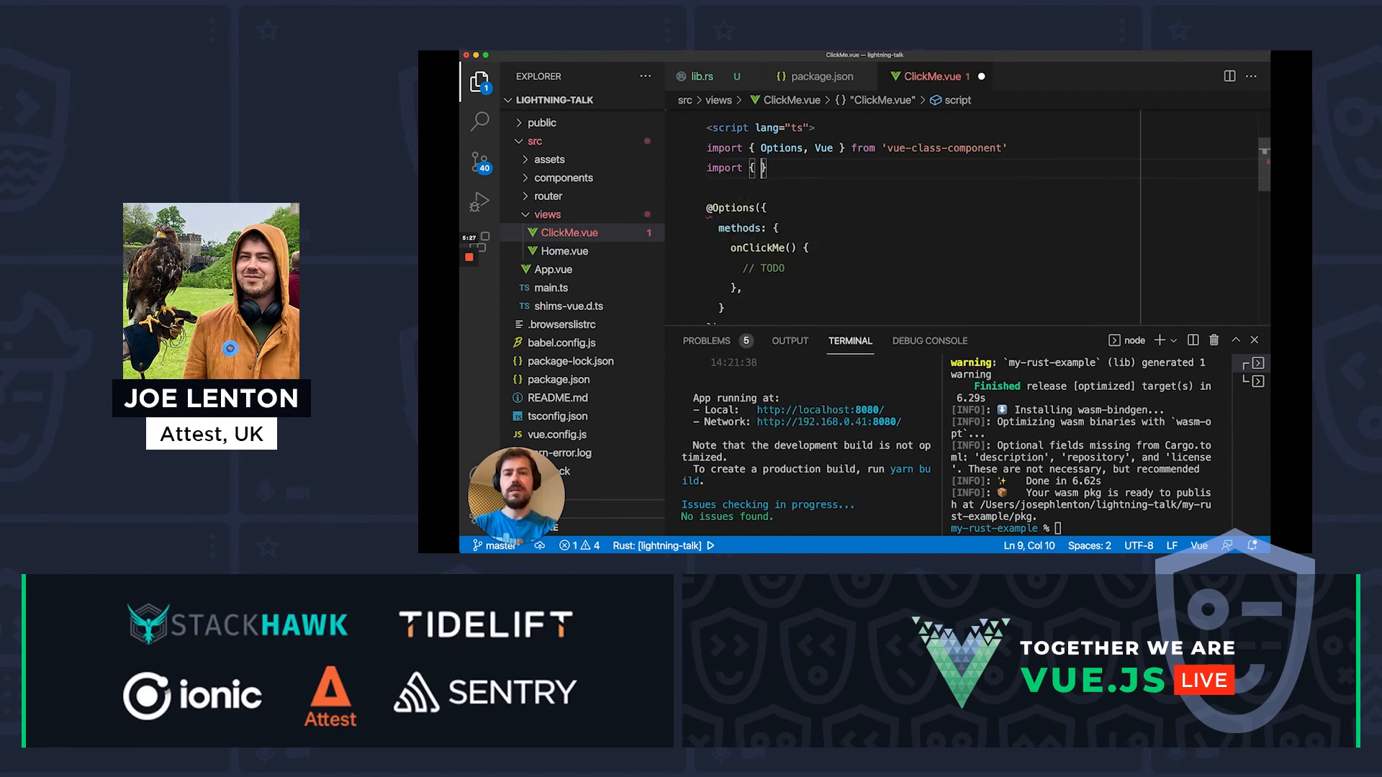
pyautogui.write('greet')
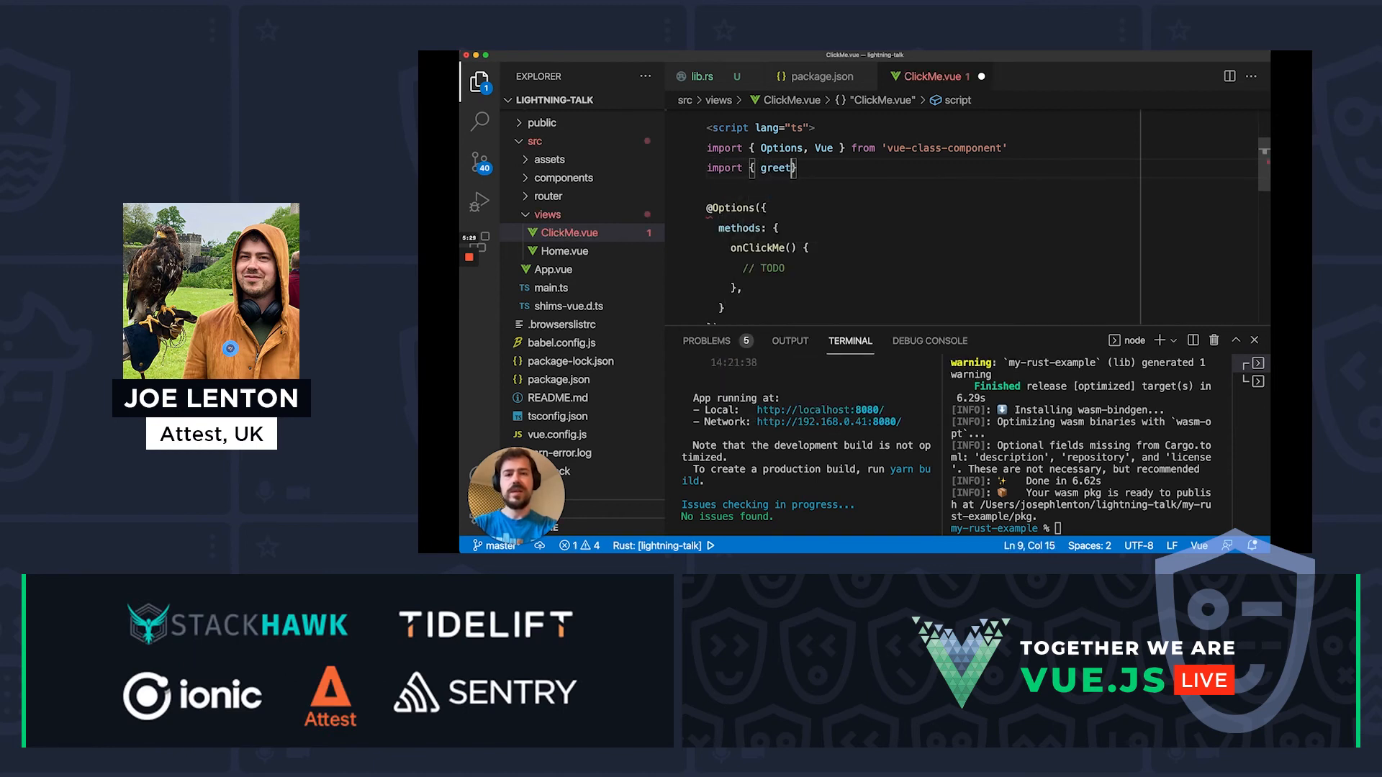
pyautogui.write('} from')
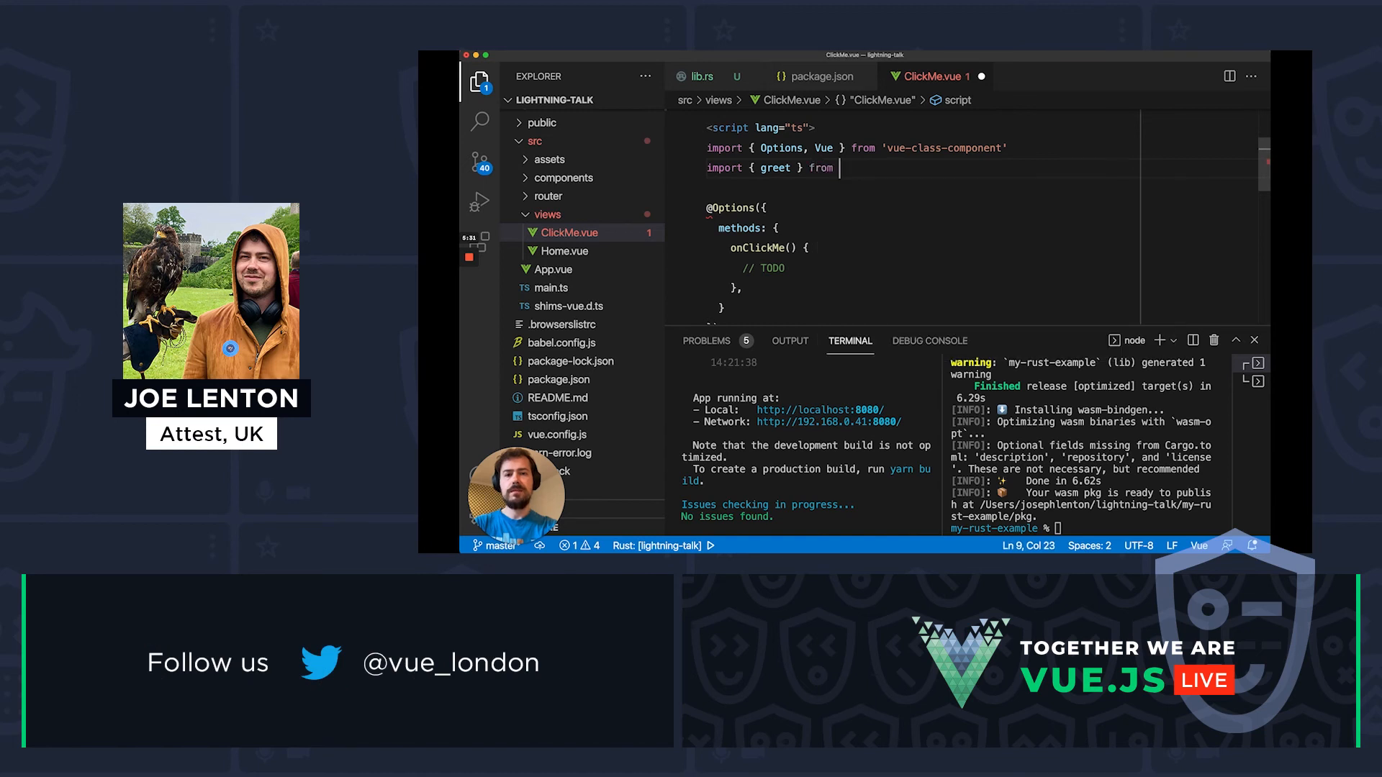
pyautogui.write("'my-rust-example'")
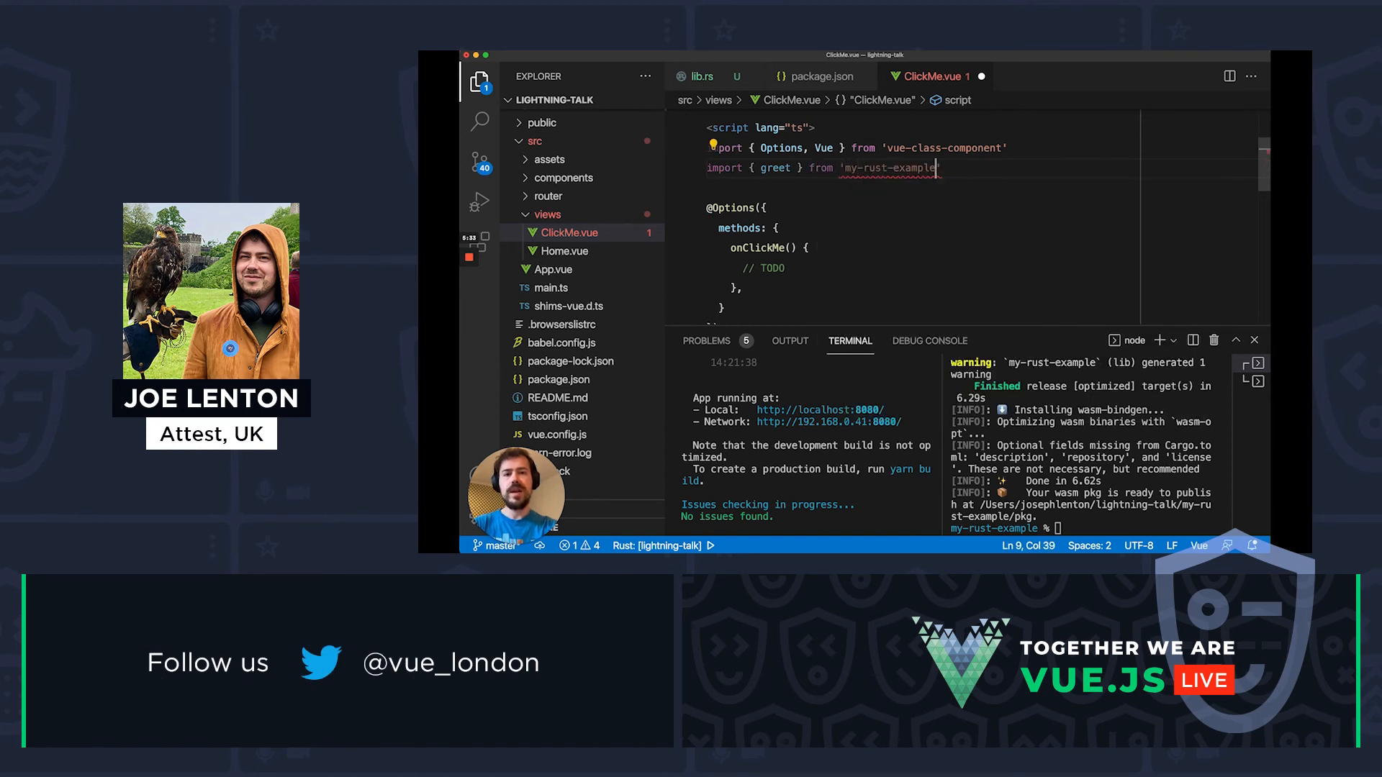
# Replace the onClickMe TODO with greet("Hello from Vue, via Rust!")
pyautogui.doubleClick(774, 167)
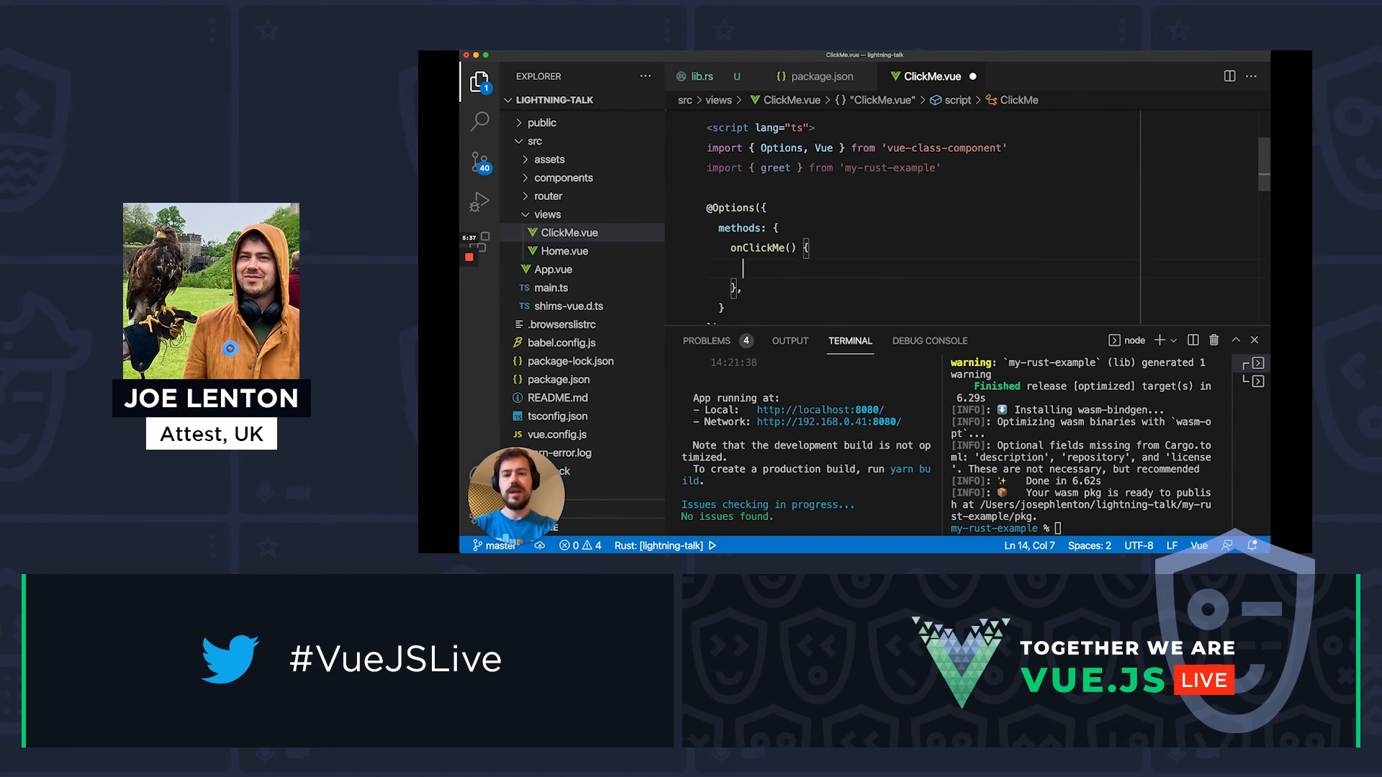
pyautogui.write('greet(@')
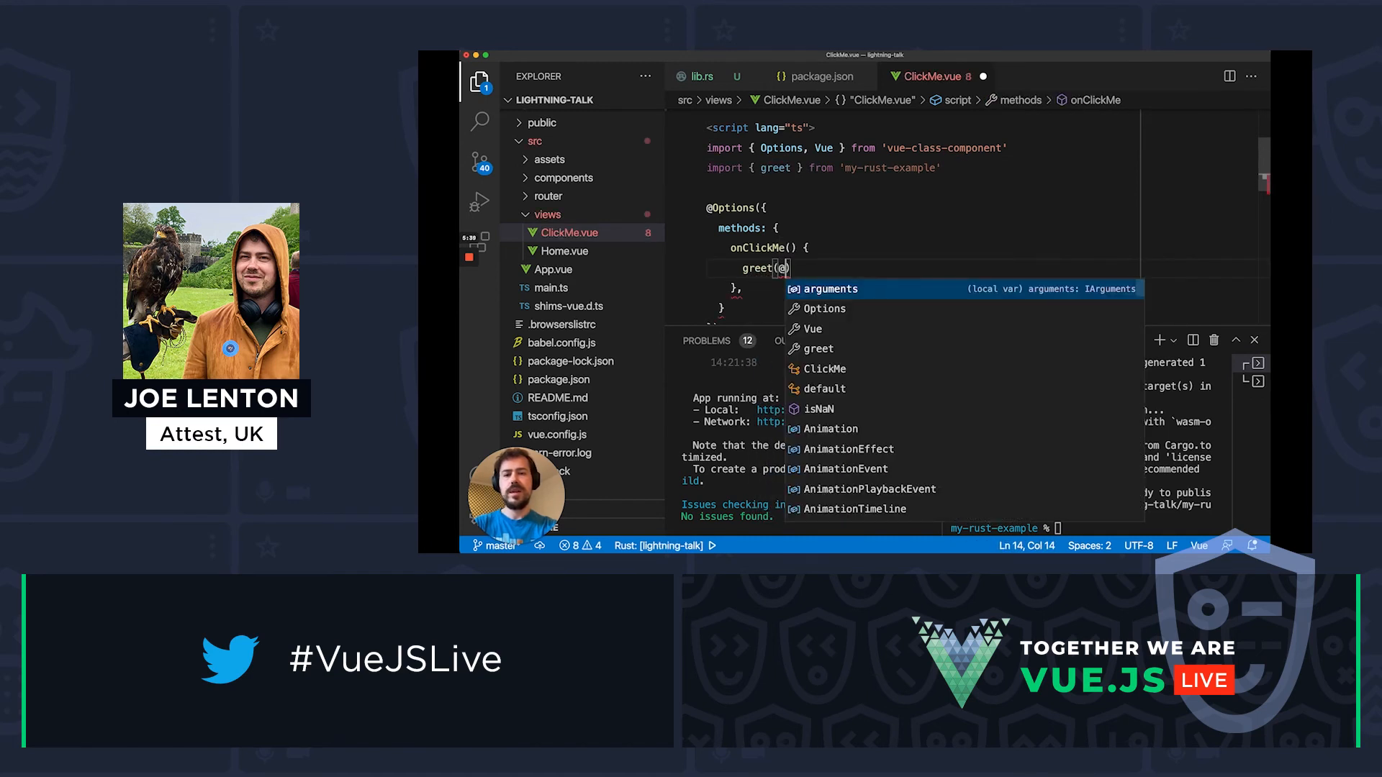
pyautogui.write('"Hello from"')
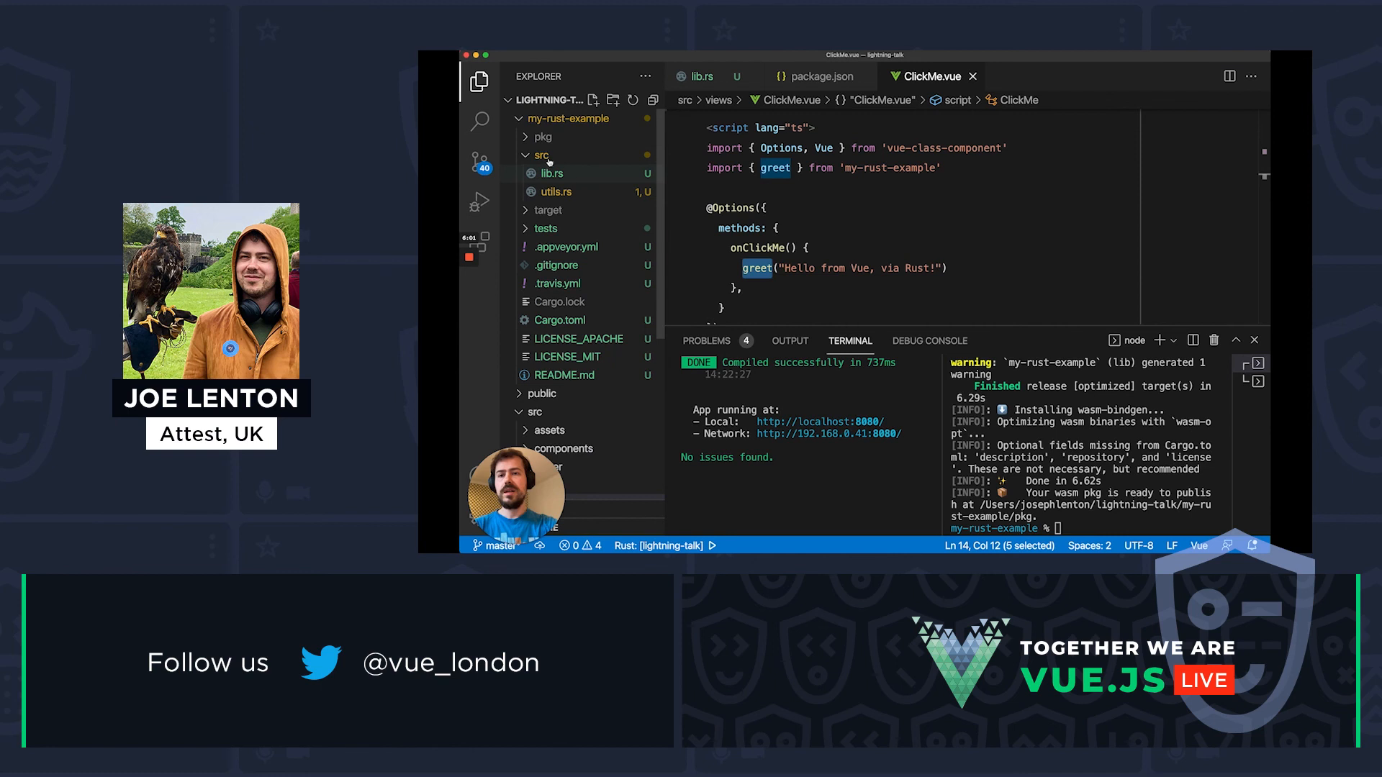
# Expand my-rust-example/pkg to show the generated output files again
pyautogui.click(543, 135)
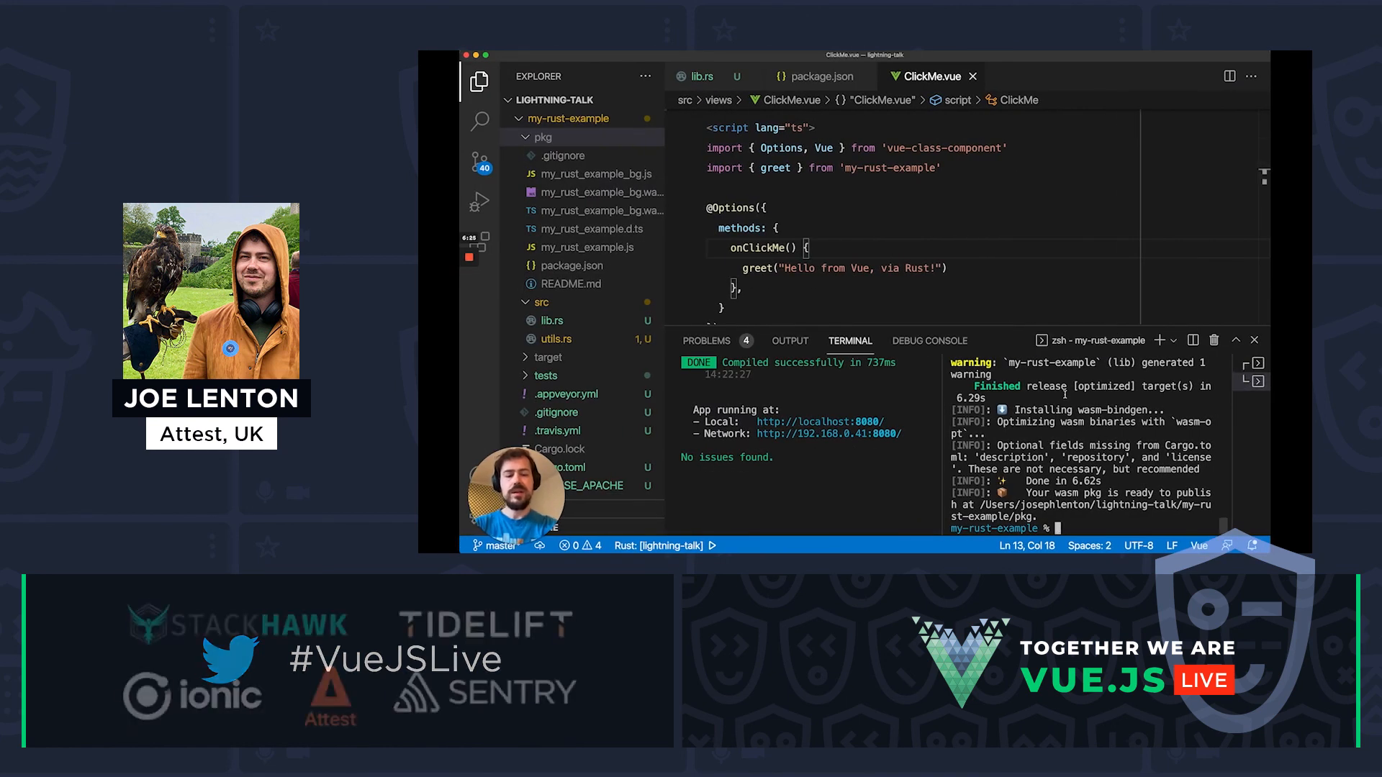
# Run wasm-pack publish to publish the package to npm
pyautogui.write('wasm-pack publish')
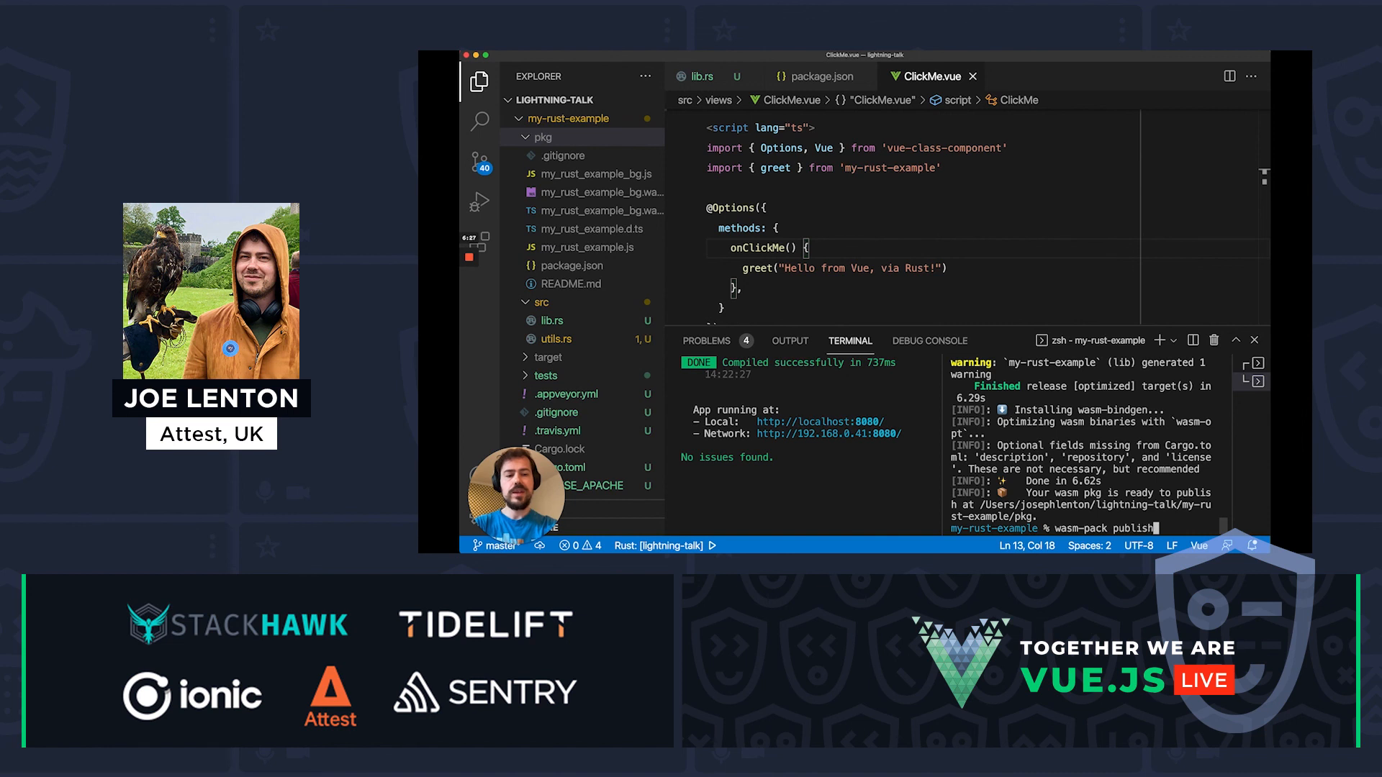
pyautogui.press('Enter')
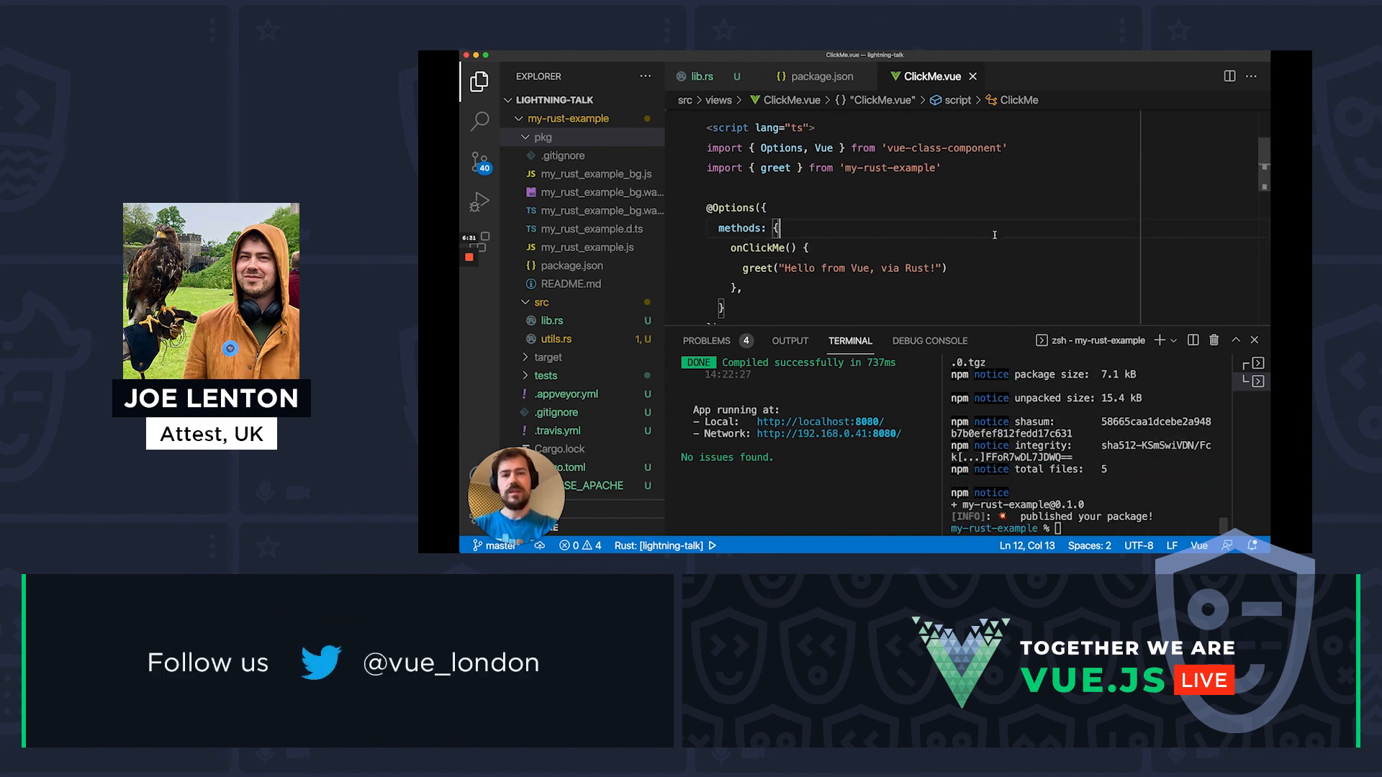
# Set the Vue app's my-rust-example dependency to version "0.1.0"
pyautogui.click(819, 76)
pyautogui.write('"my-rust-example": "')
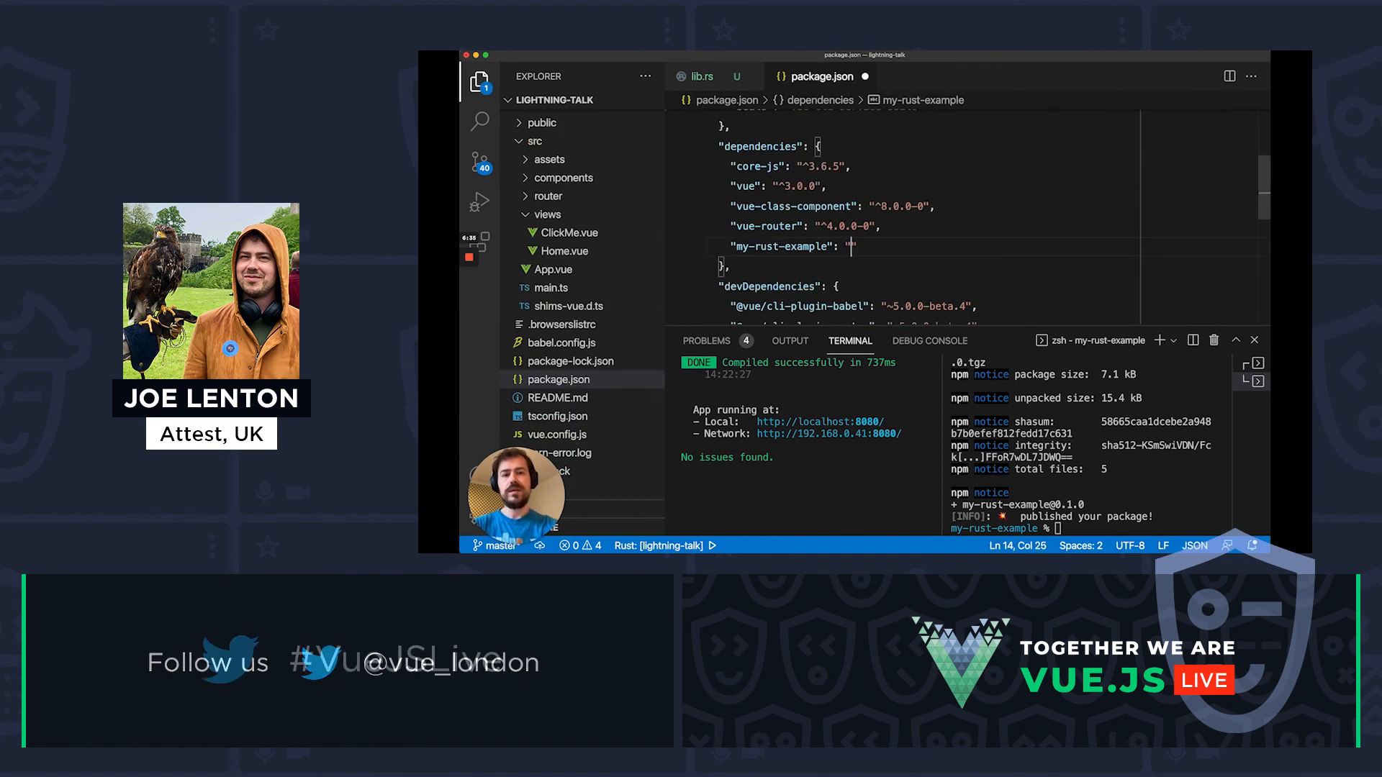
pyautogui.write('0.1.0')
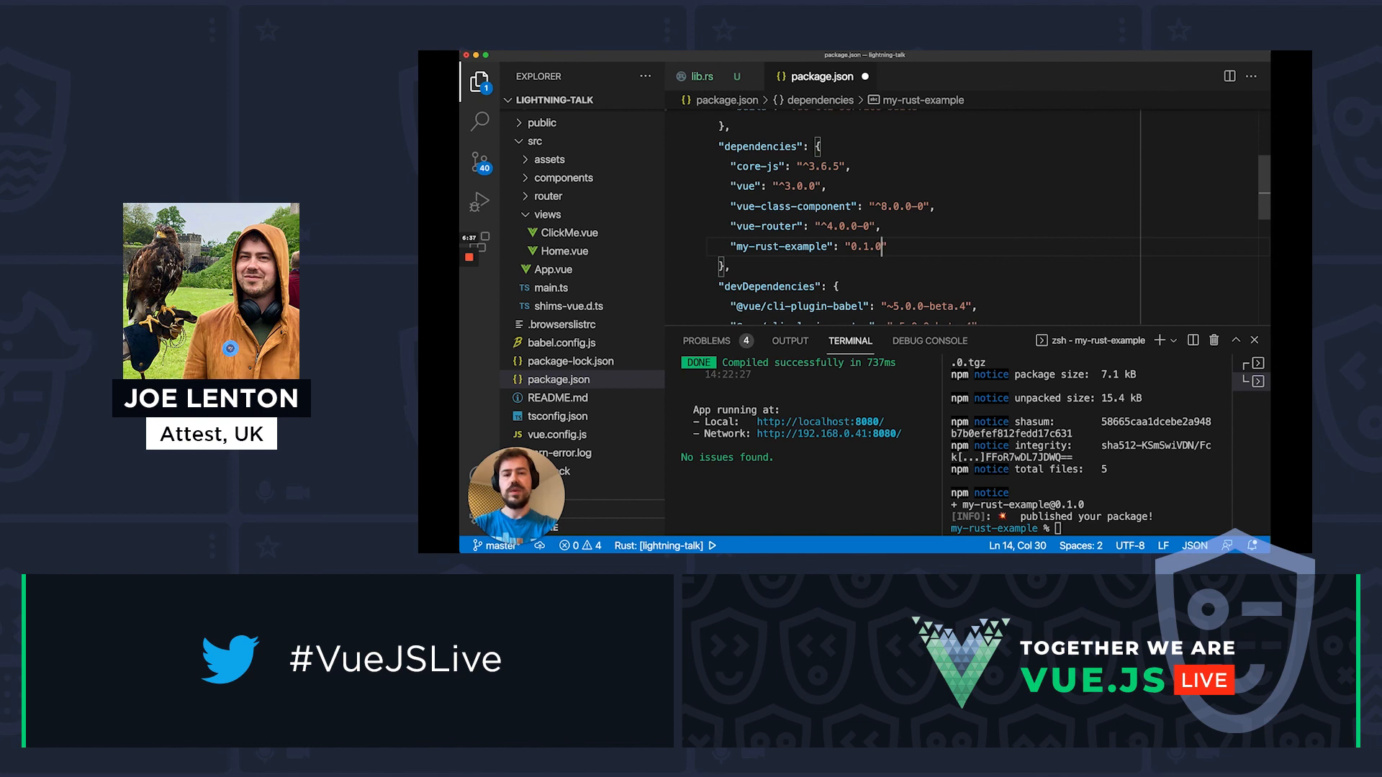